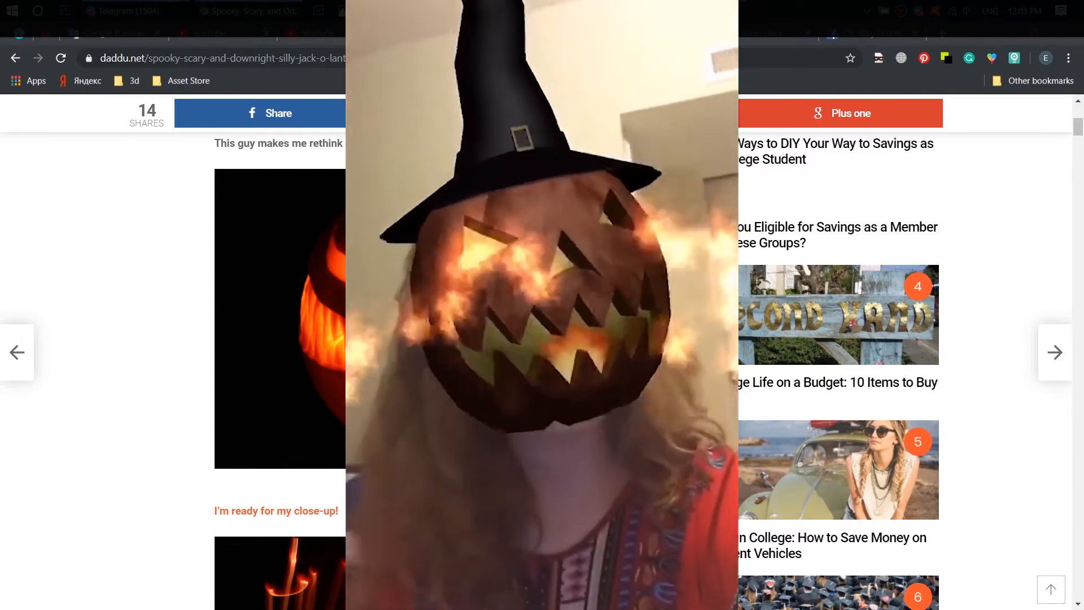
Step: Enable Specular as a texture using pumpkin_with_witch_hat_Specular on the pumpkin material
scroll("down", 3)
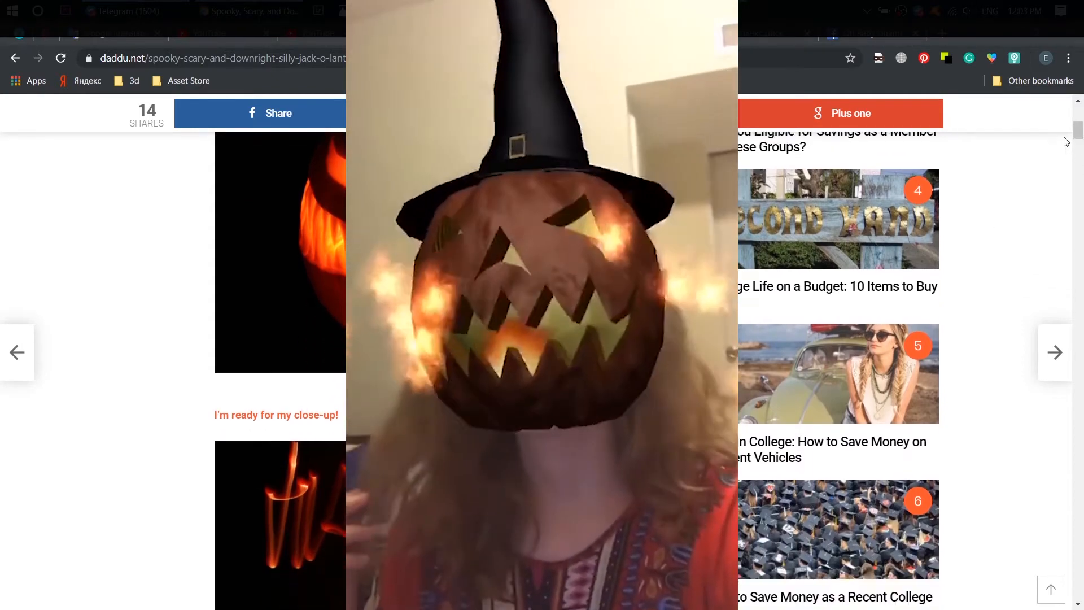
scroll("down", 3)
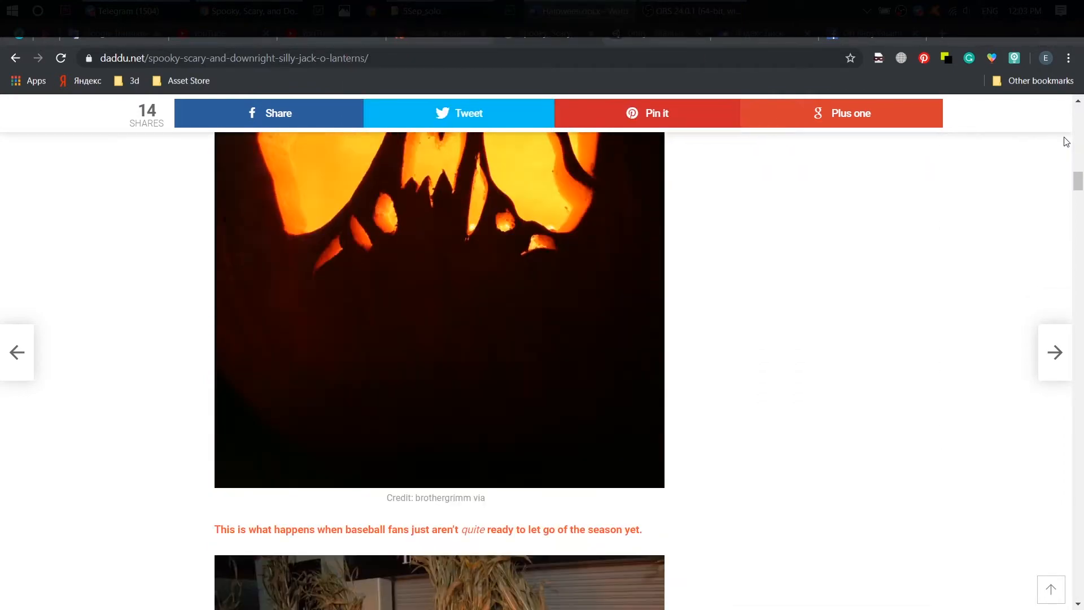
scroll("down", 3)
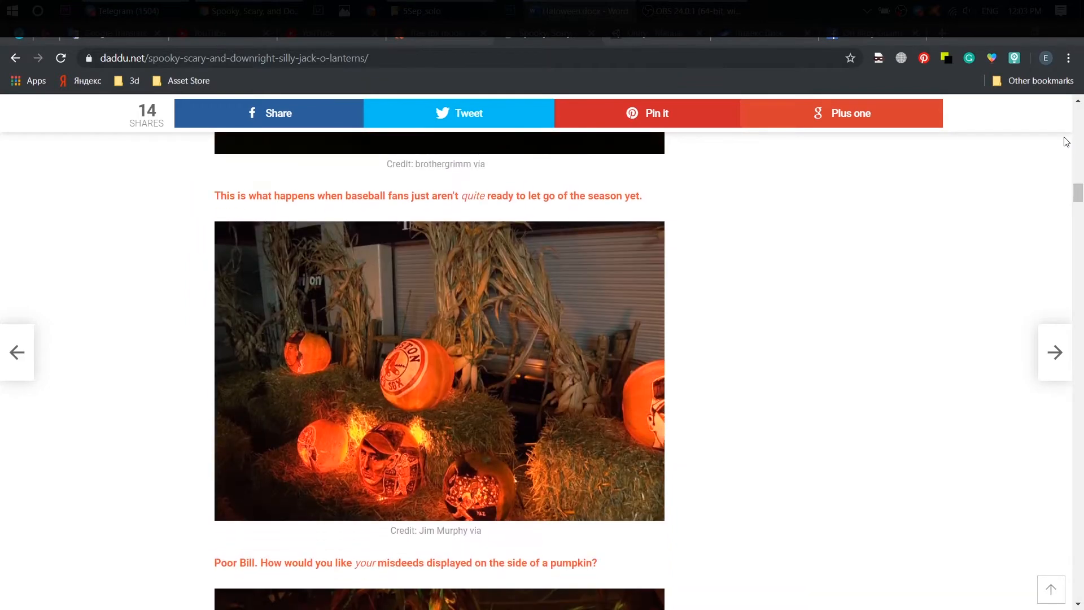
scroll("down", 3)
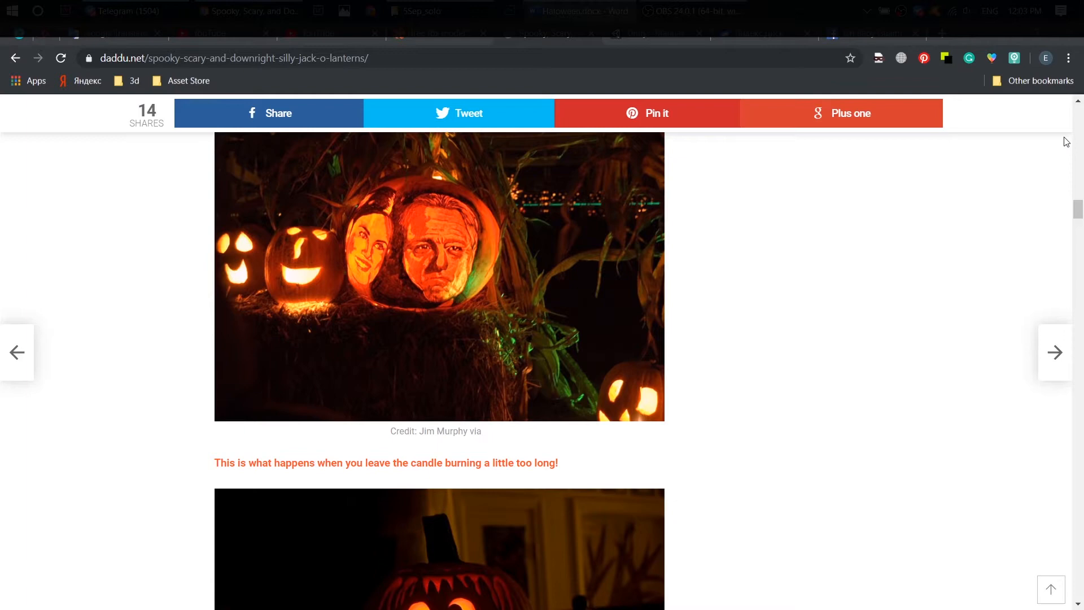
scroll("down", 3)
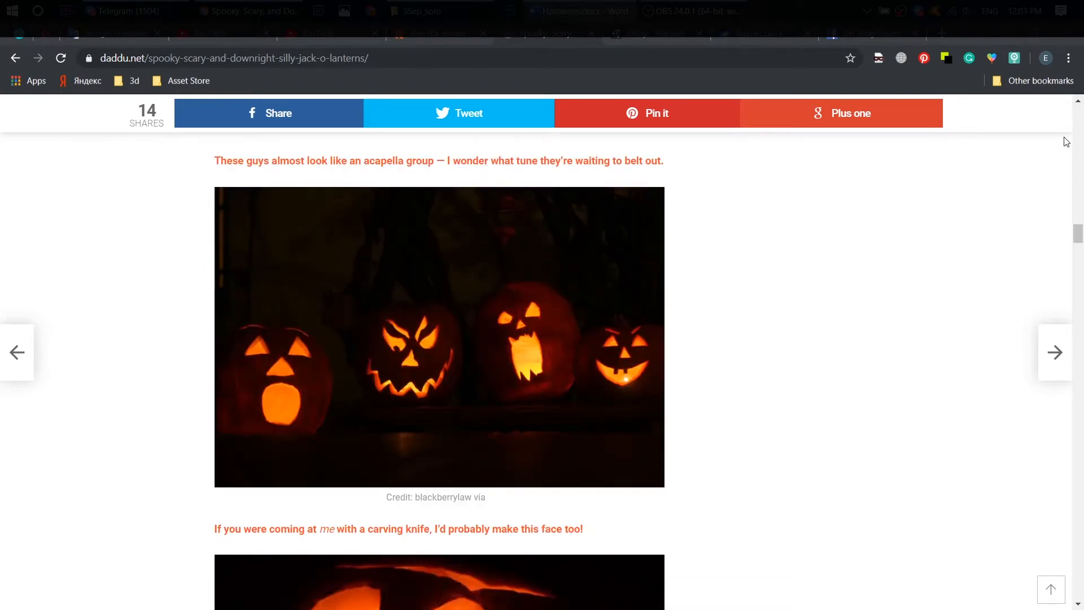
scroll("down", 3)
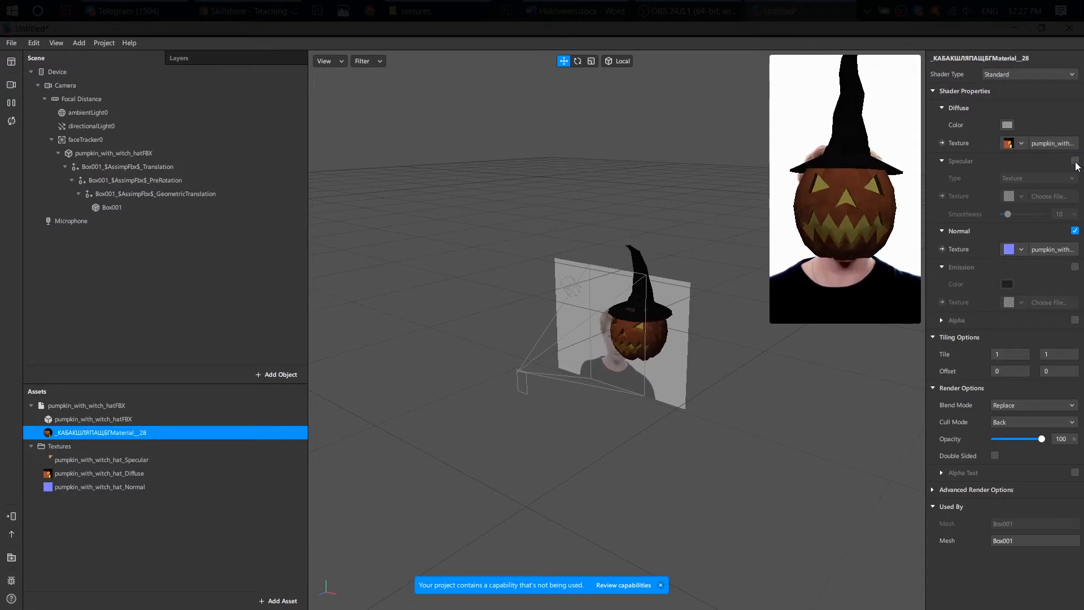
left_click(1040, 178)
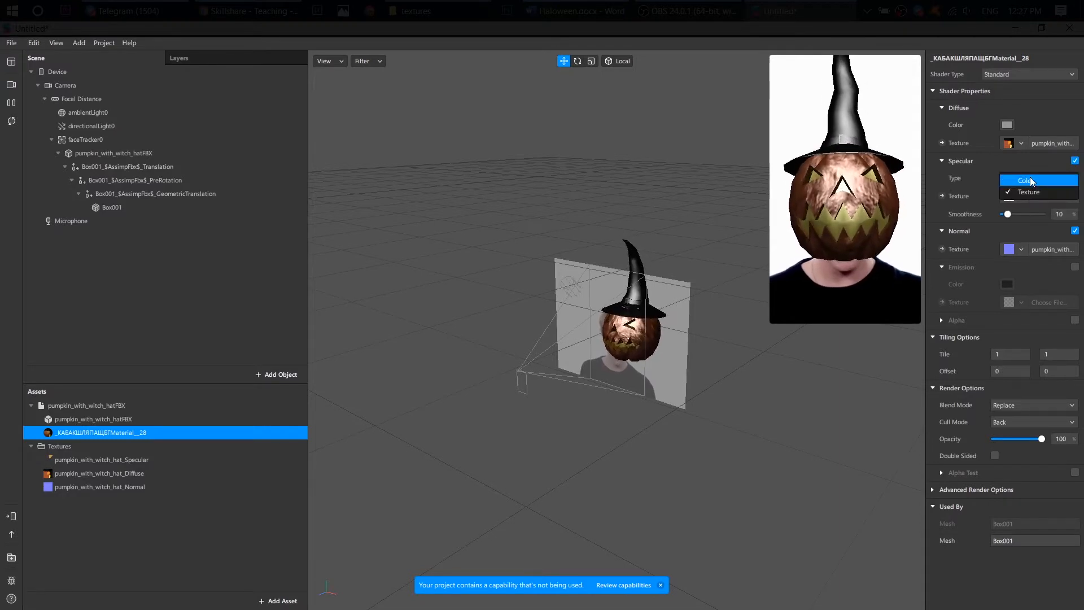
left_click(1030, 192)
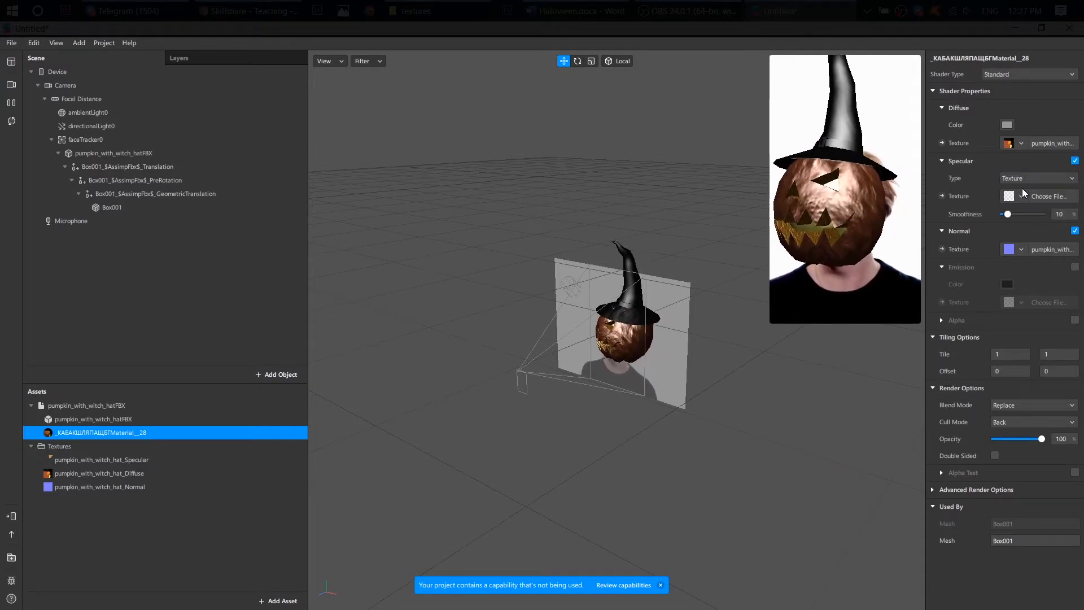
left_click(1021, 195)
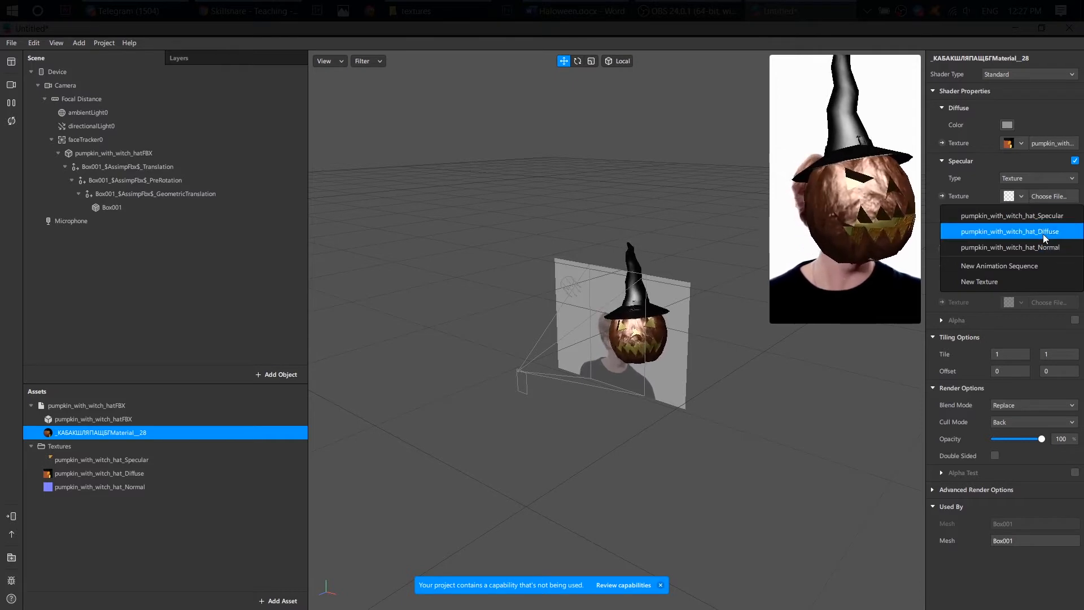
left_click(1008, 230)
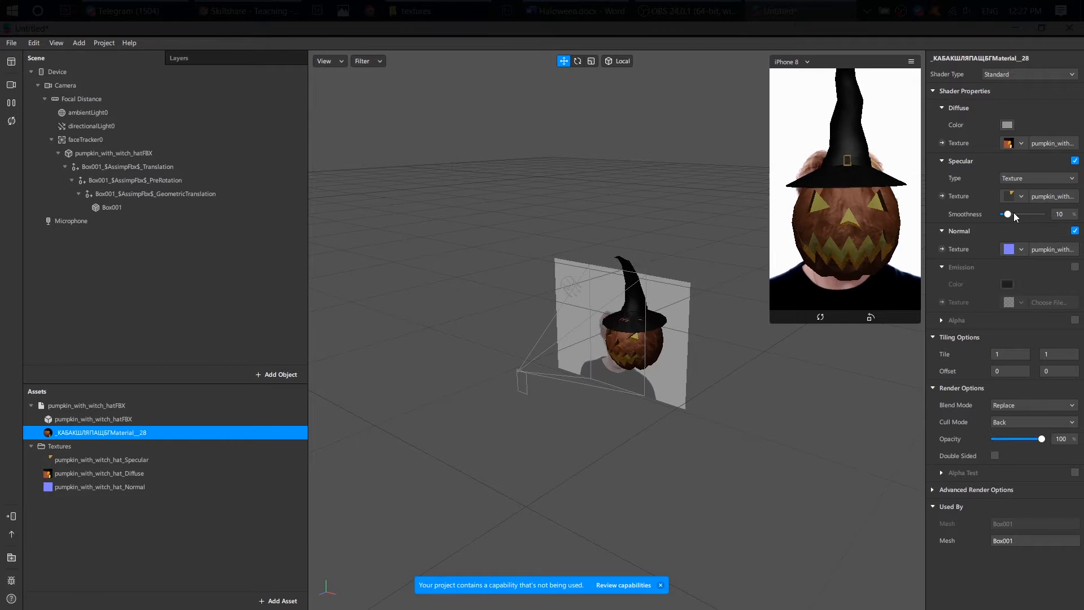
Step: Lower the pumpkin material's Smoothness slider for a glossier carved look
left_click_drag(1008, 213, 1006, 213)
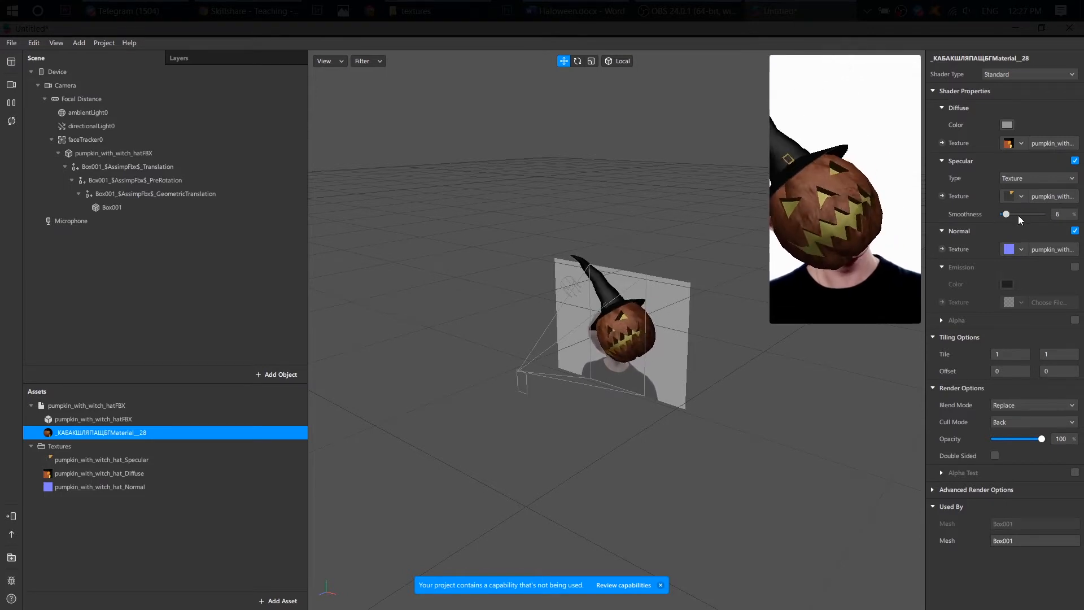
left_click_drag(1006, 213, 1012, 213)
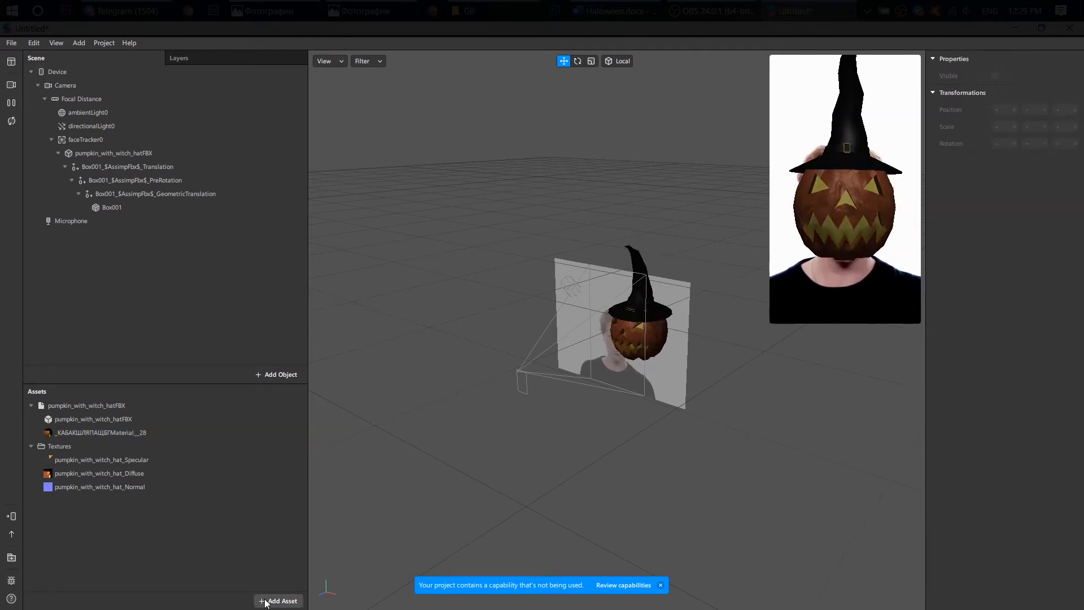
Step: Create a fire_mouth material whose texture is a New Animation Sequence
left_click(280, 600)
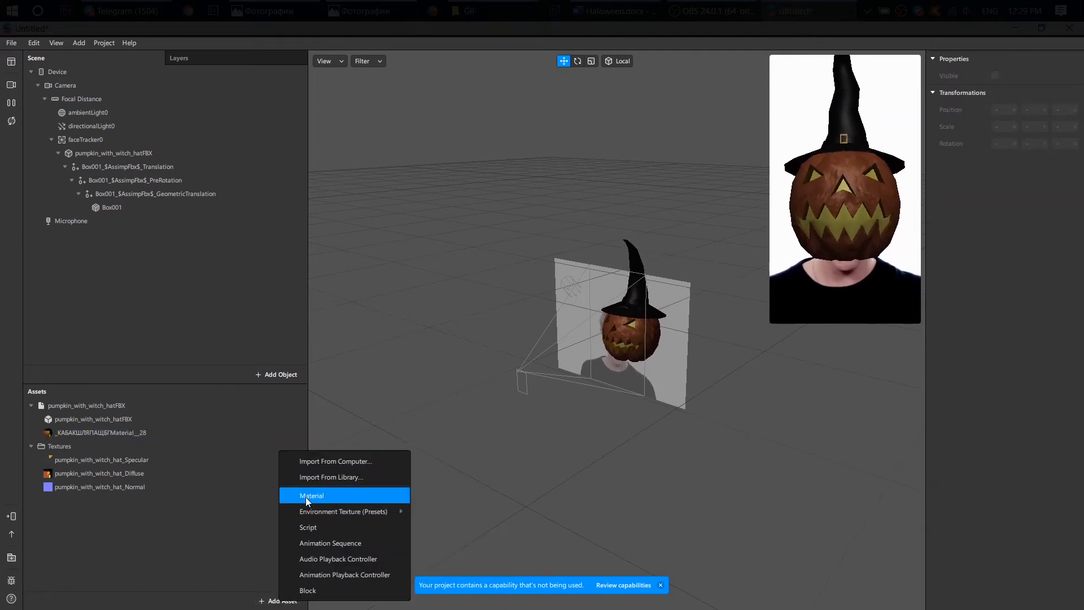
left_click(310, 496)
type("fire_mouth")
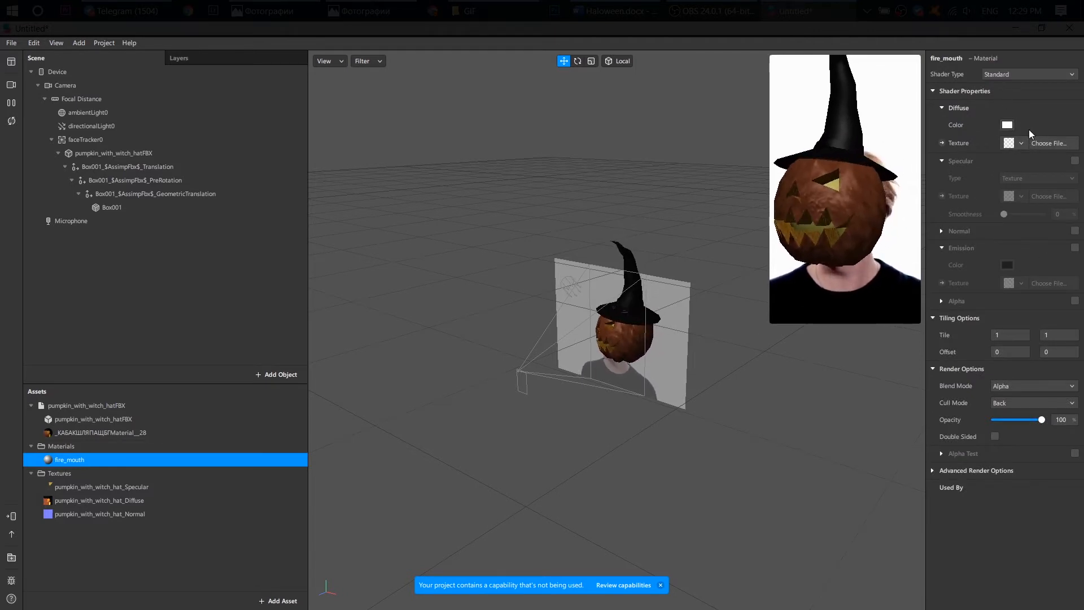
left_click(1021, 143)
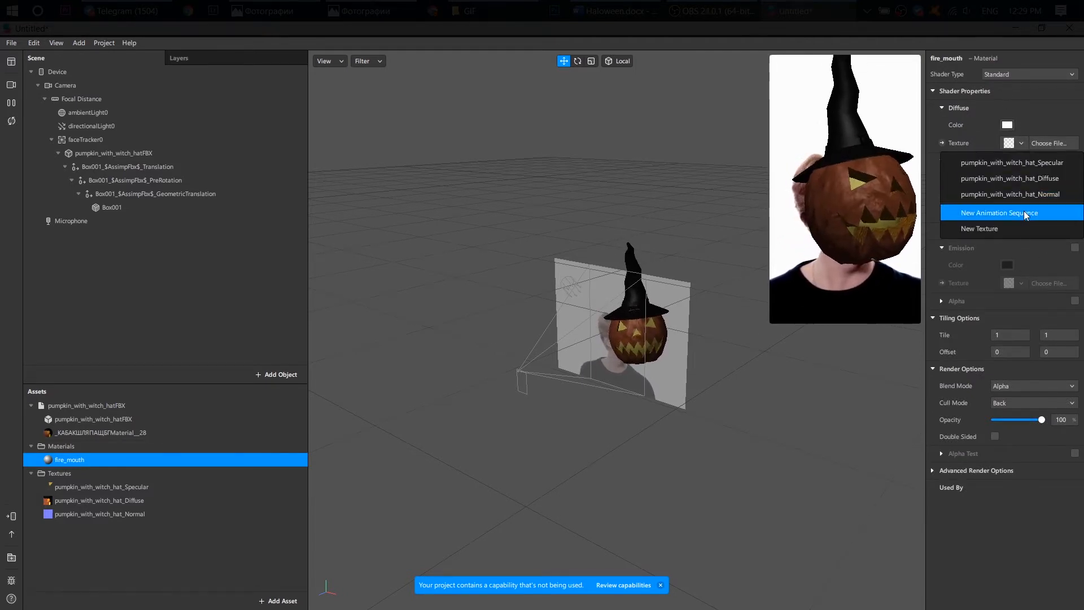
left_click(1000, 213)
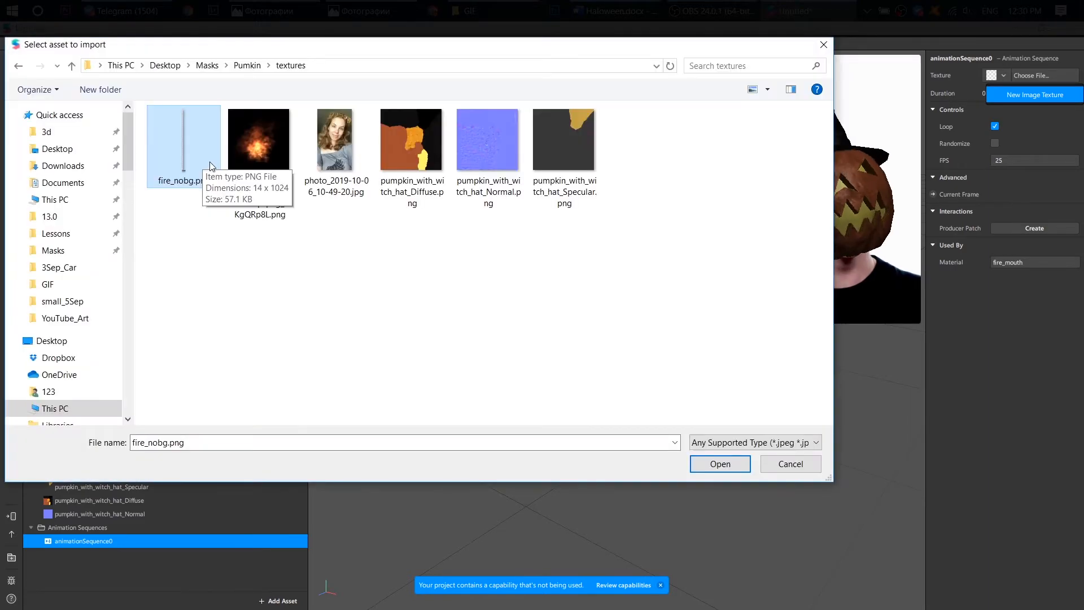
Step: Load fire_nobg.png and set it as a Sprite Sheet with 60 rows, 1 column, 60 sprites
left_click(720, 463)
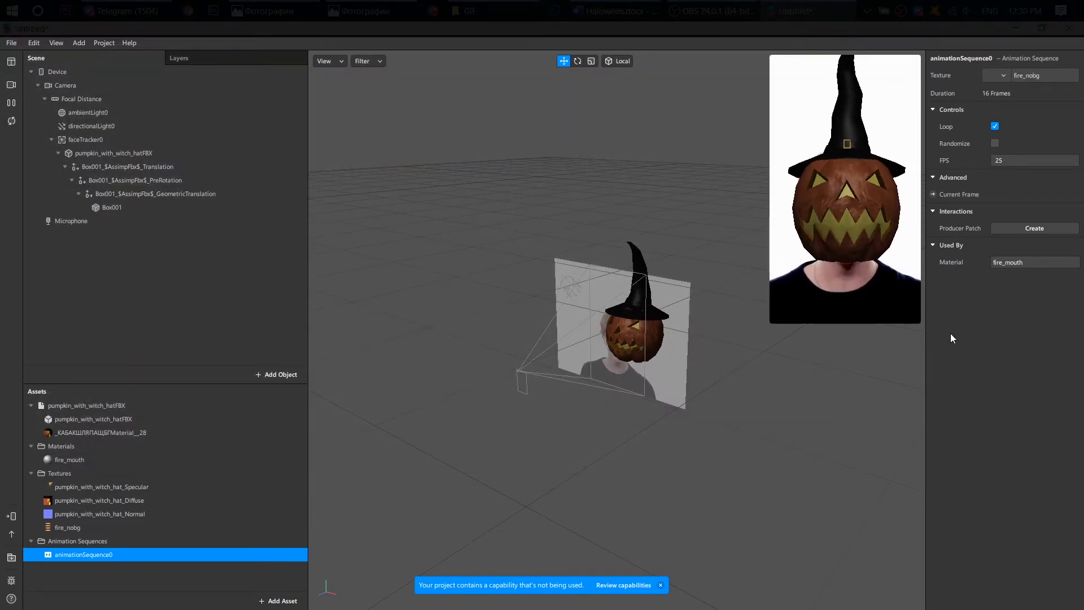
left_click(67, 528)
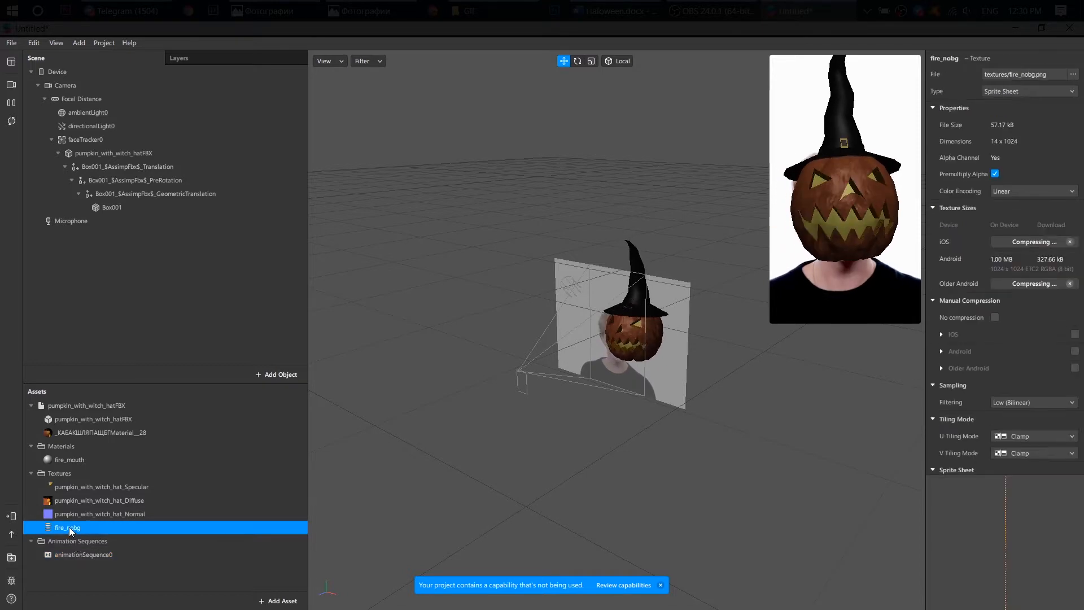
left_click(994, 332)
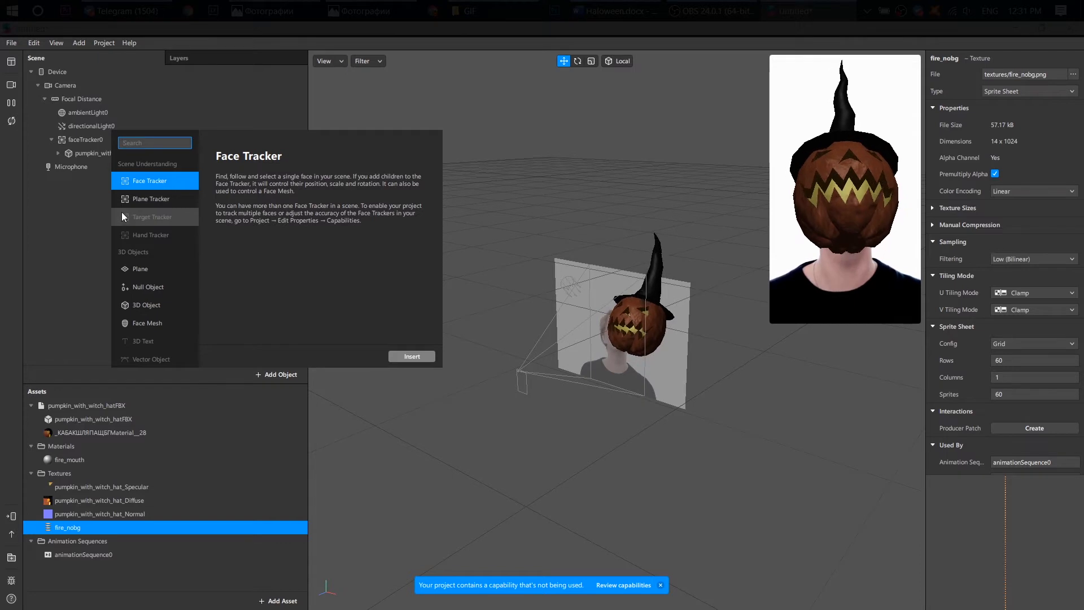
Step: Insert a plane under the face tracker, preview on Integrated Webcam, and assign fire_mouth to it
type("pl")
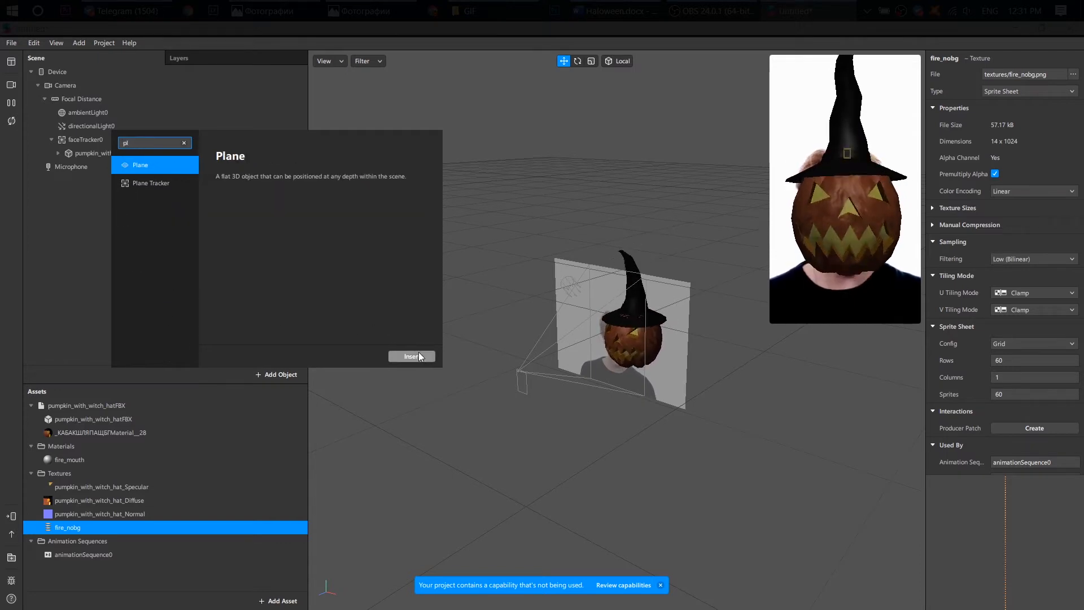
left_click(411, 355)
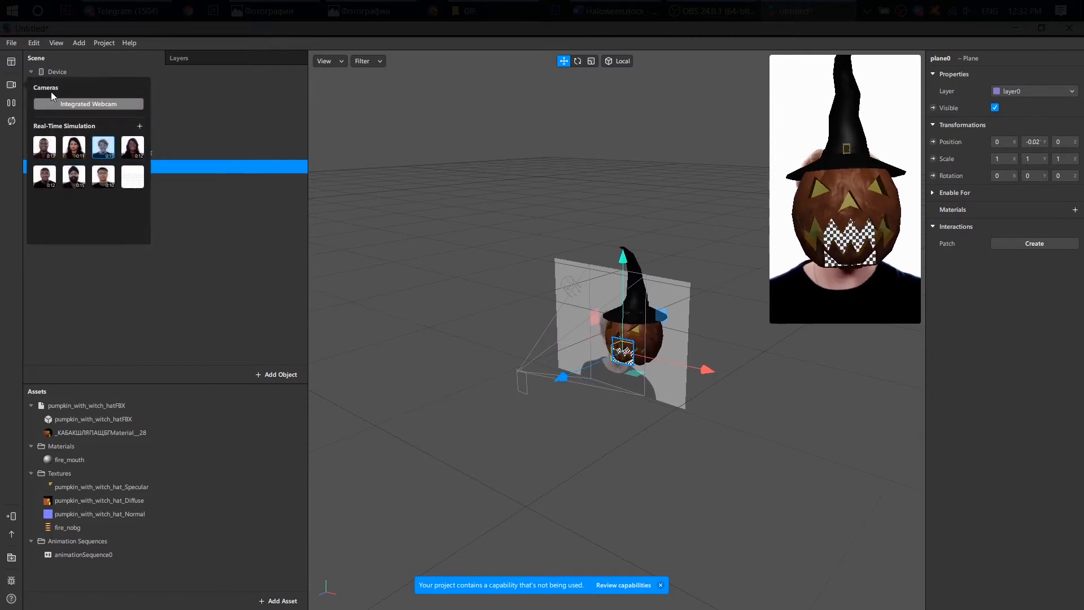
left_click(88, 104)
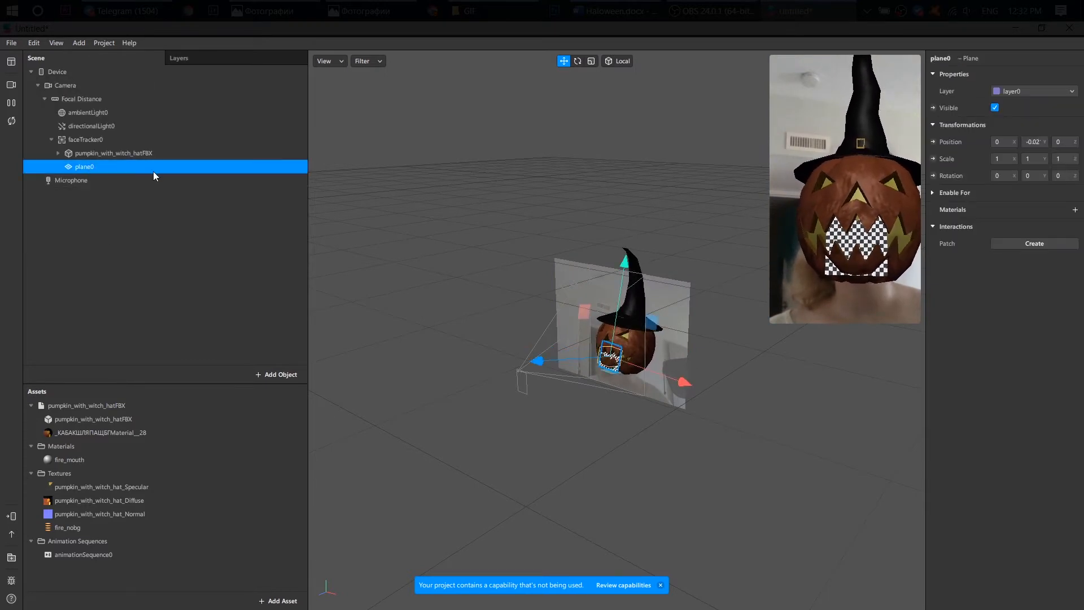
left_click(1076, 210)
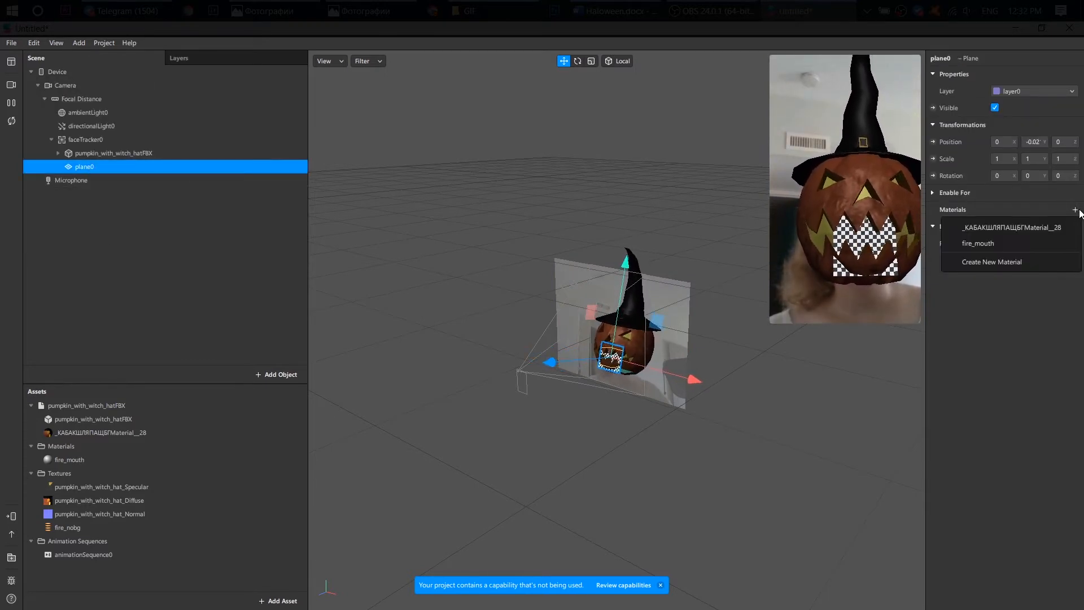
left_click(978, 243)
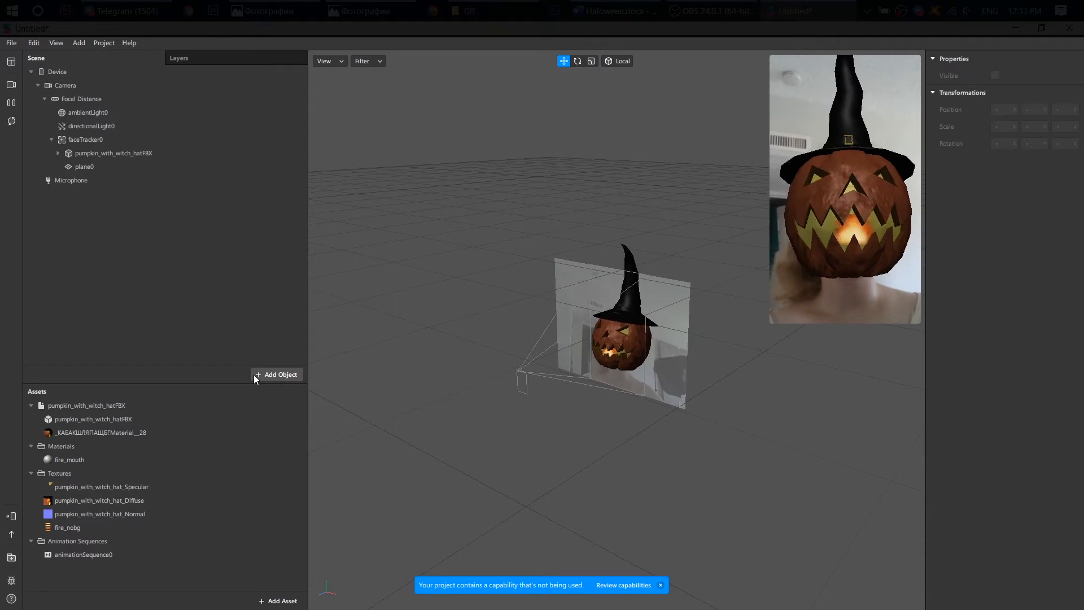
Step: Insert a Particle System and rename emitter0 to fire_1 at the pumpkin's eye
left_click(277, 374)
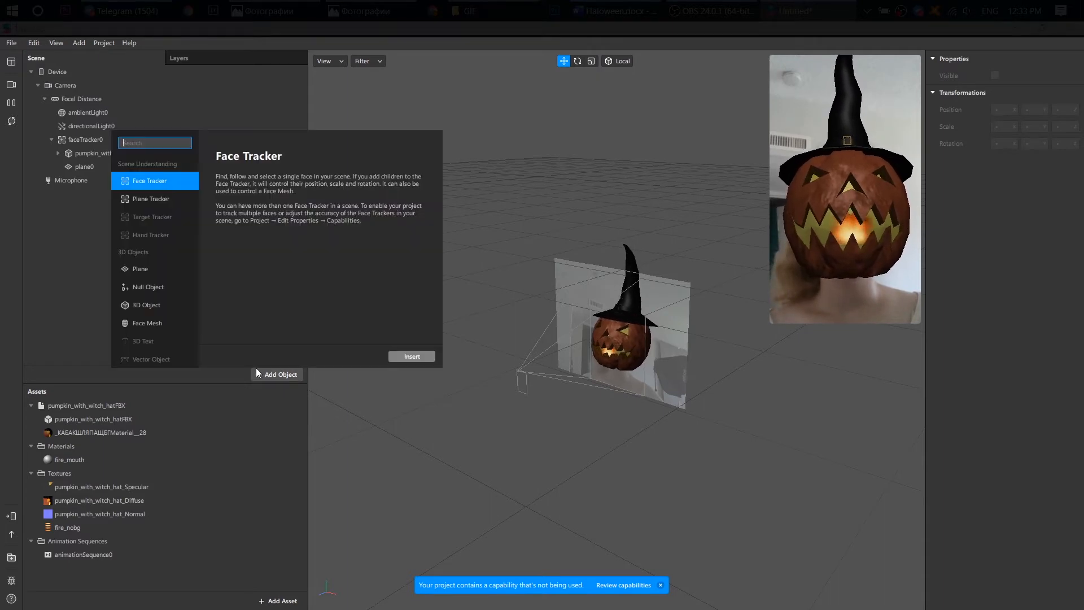
type("par")
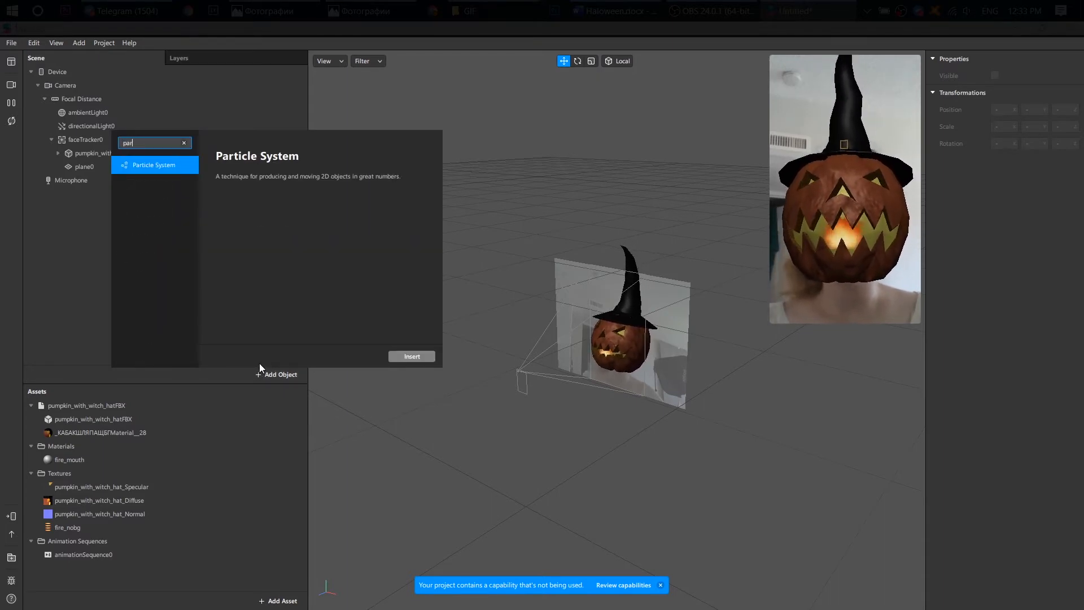
left_click(411, 355)
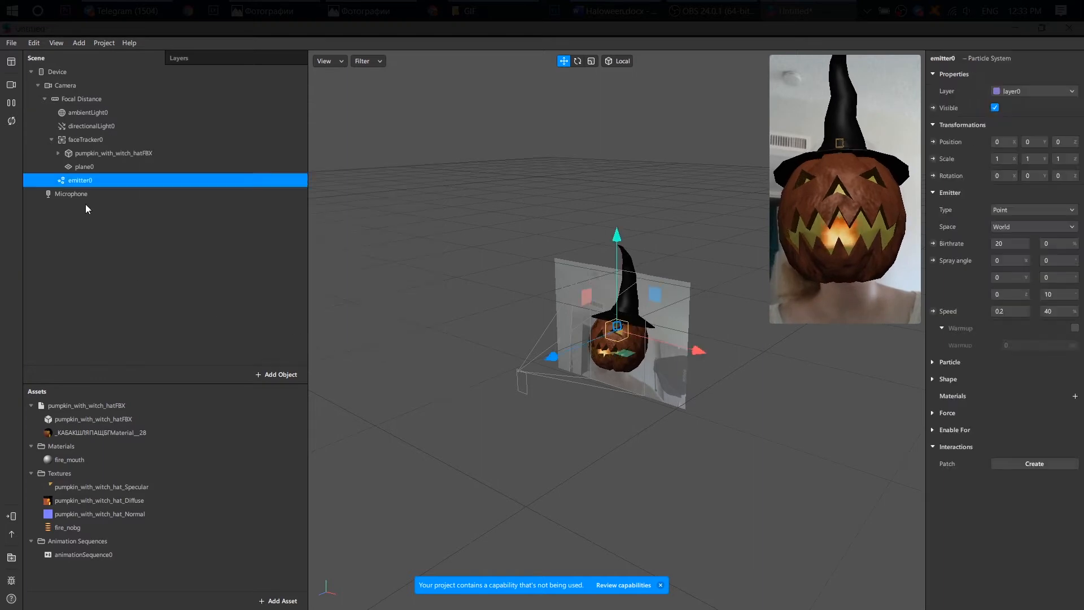
double_click(80, 180)
type("fire_1")
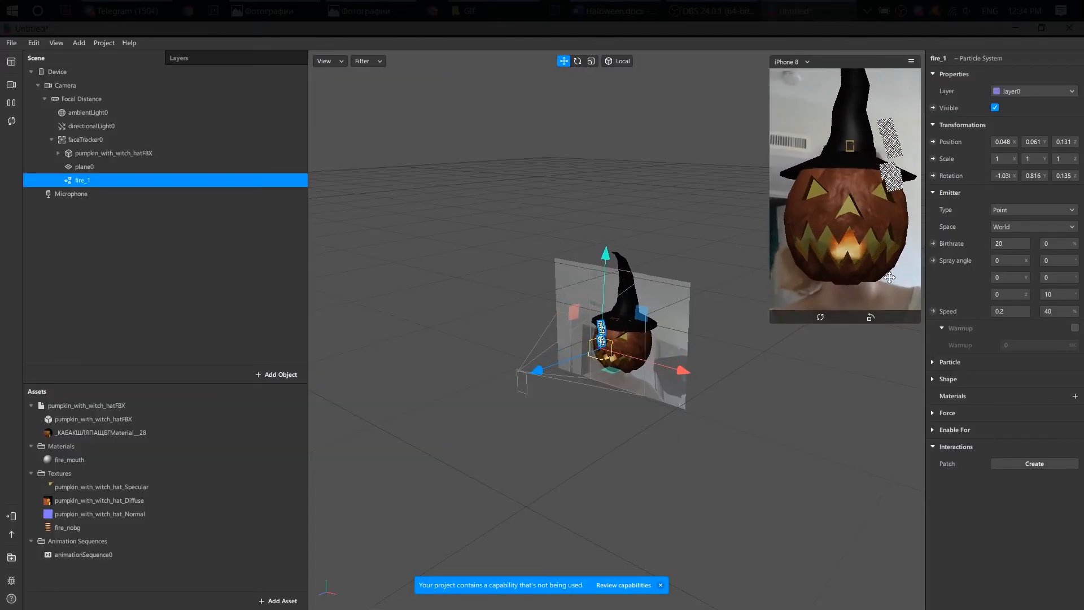
Step: Shrink fire_1's particle scale and create a material renamed fire_eyes
left_click(934, 362)
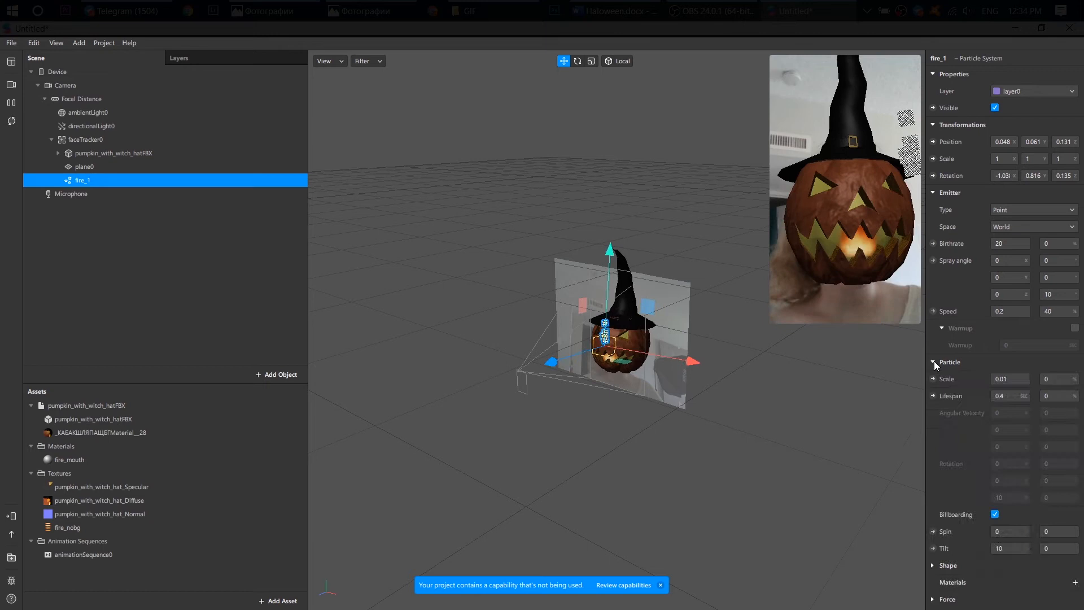
left_click(1009, 379)
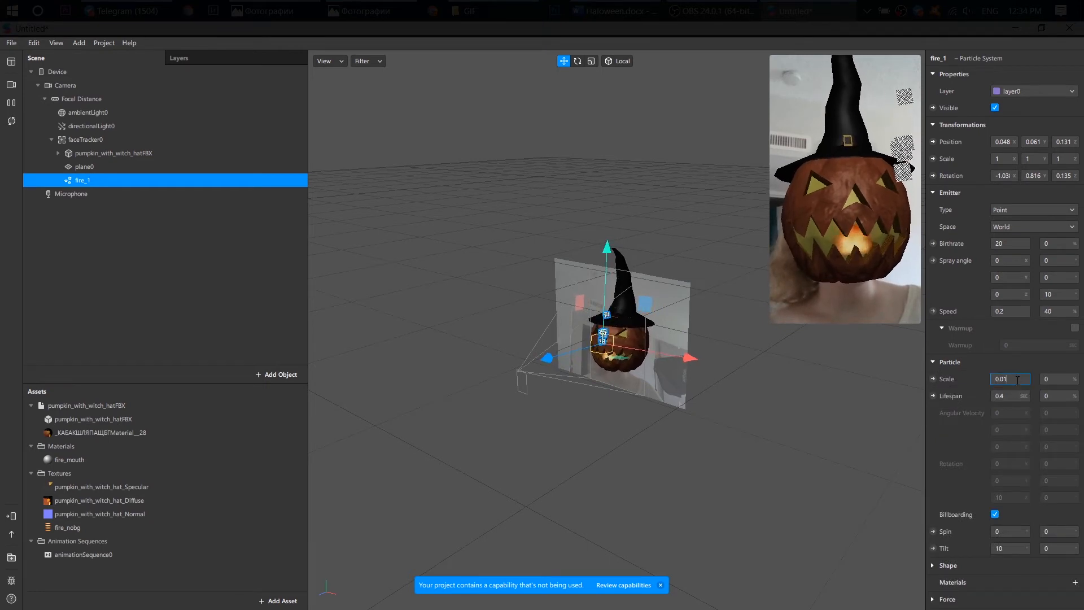
type("0.0")
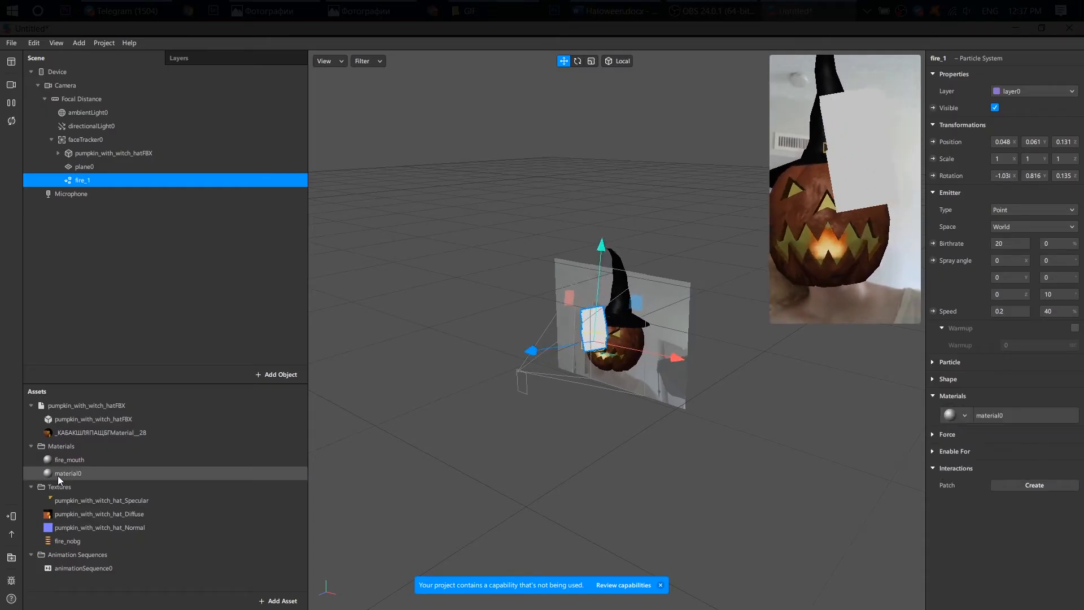
double_click(67, 474)
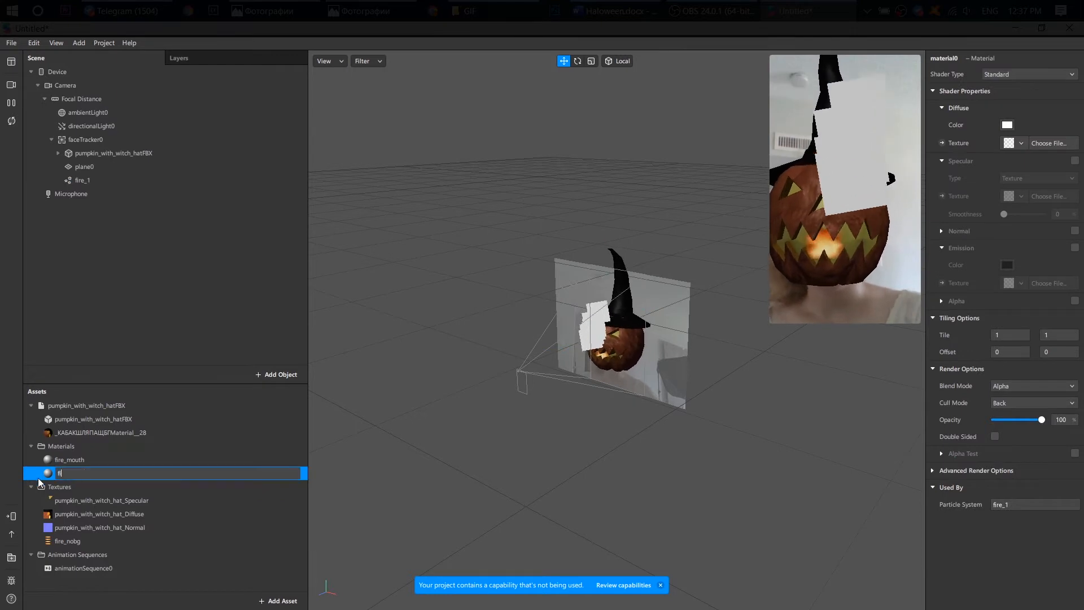
type("fire_eyes")
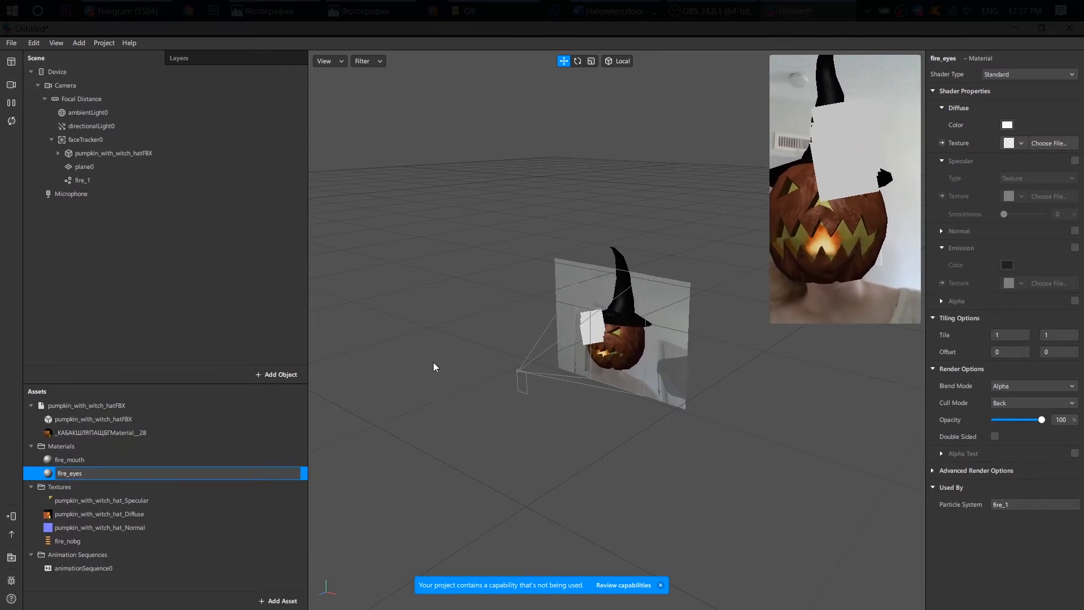
Step: Give fire_eyes the imported flame PNG as a new texture with Add blend mode
left_click(1028, 75)
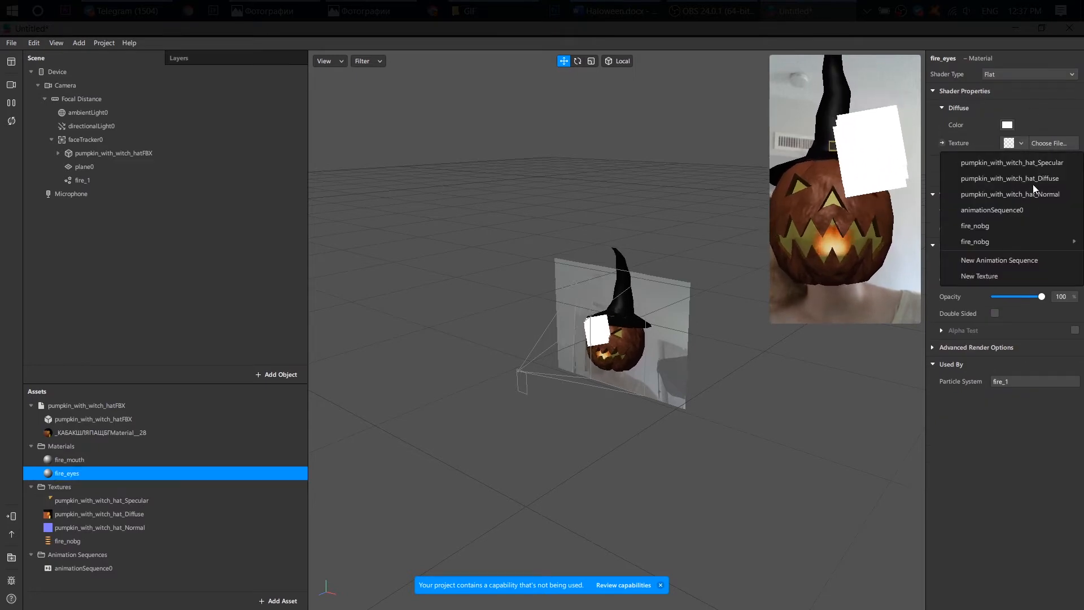
left_click(979, 275)
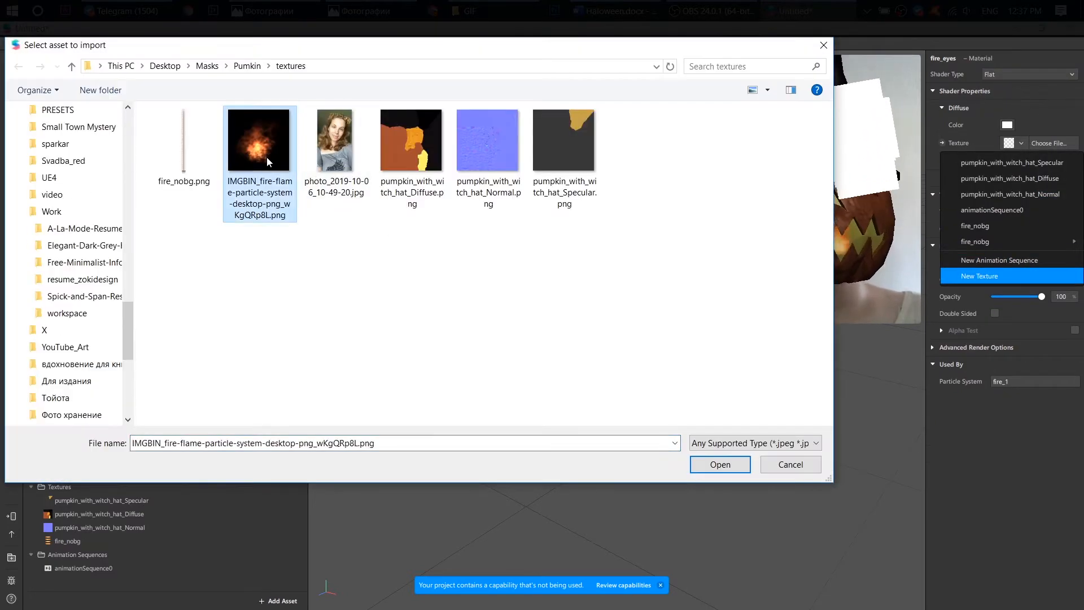
left_click(719, 464)
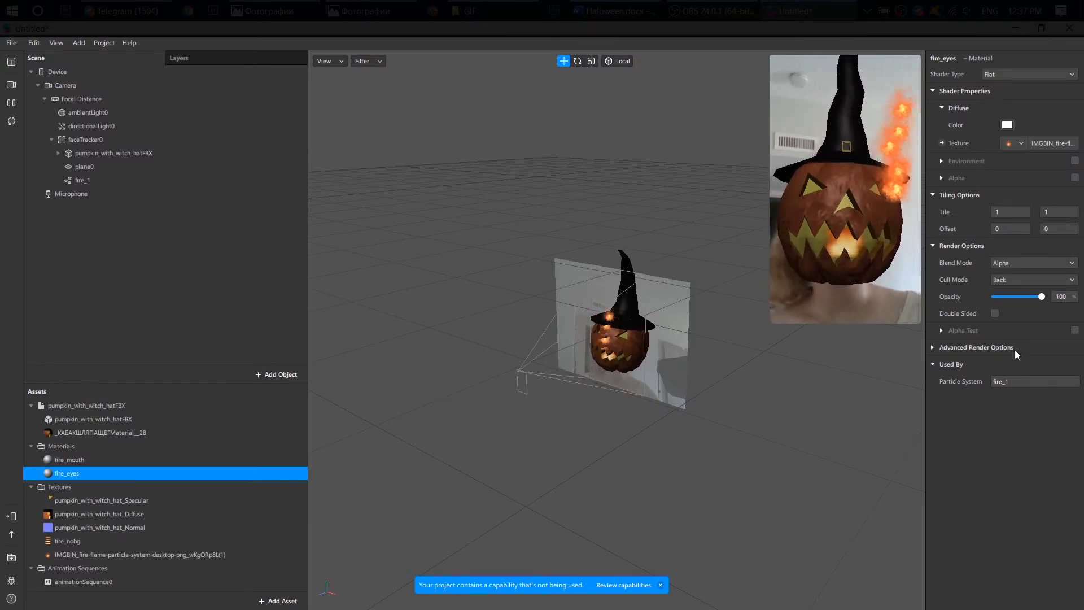
left_click(1034, 263)
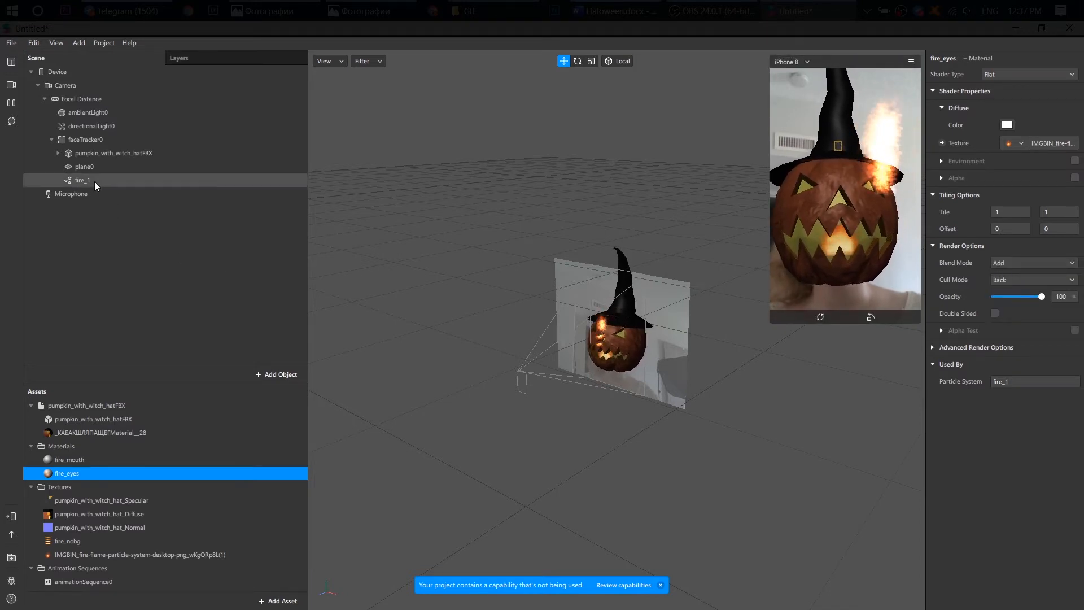
Step: Set fire_1's Birthrate to 10
left_click(82, 180)
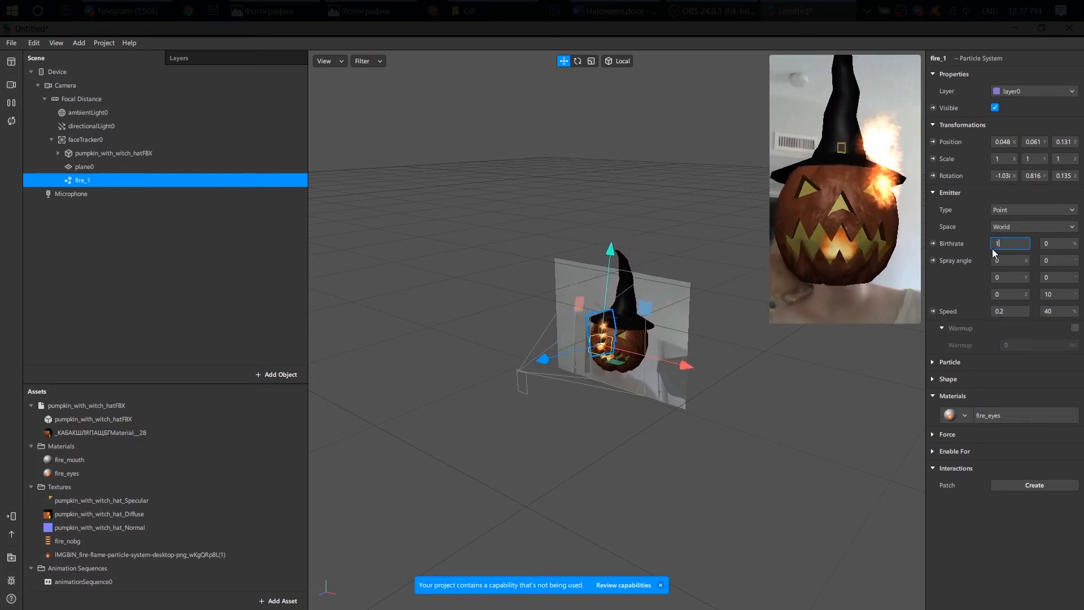
type("10")
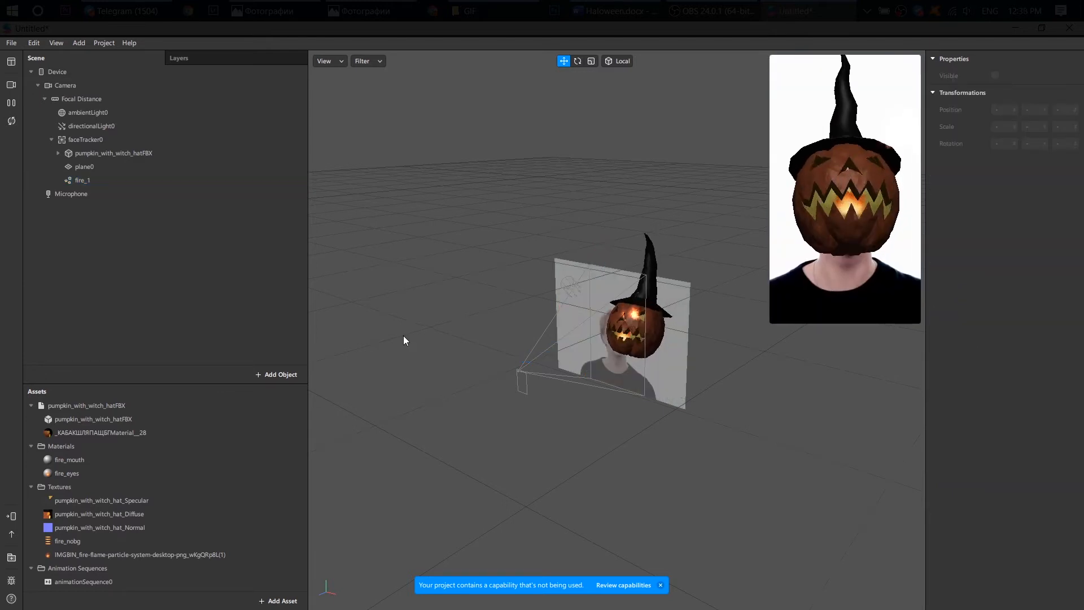
left_click(84, 180)
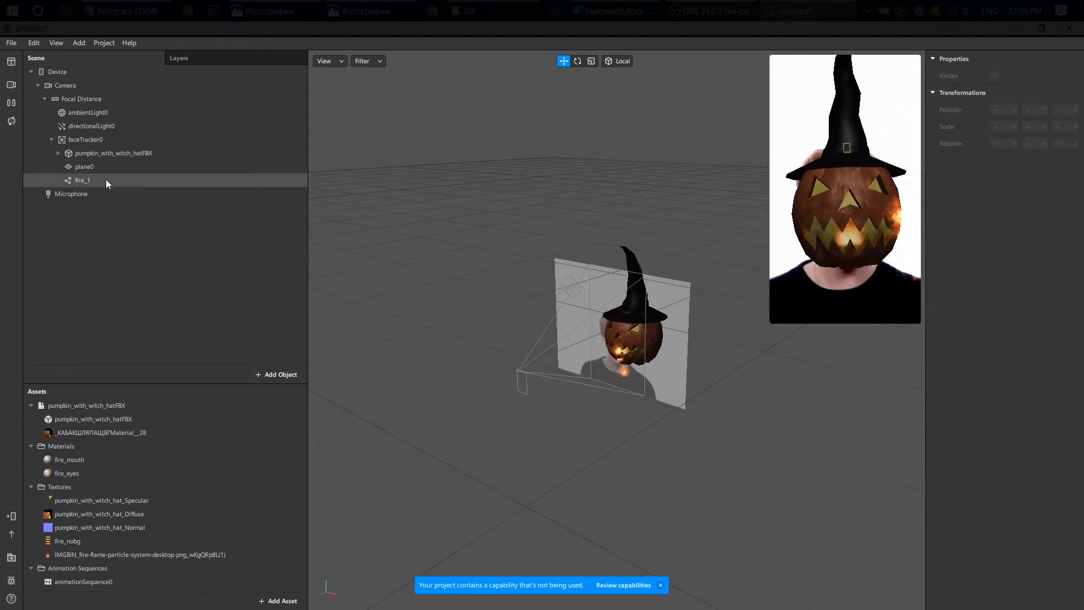
Step: Enable Acceleration under Force for fire_1 with Strength 0, 0, 0
left_click(82, 180)
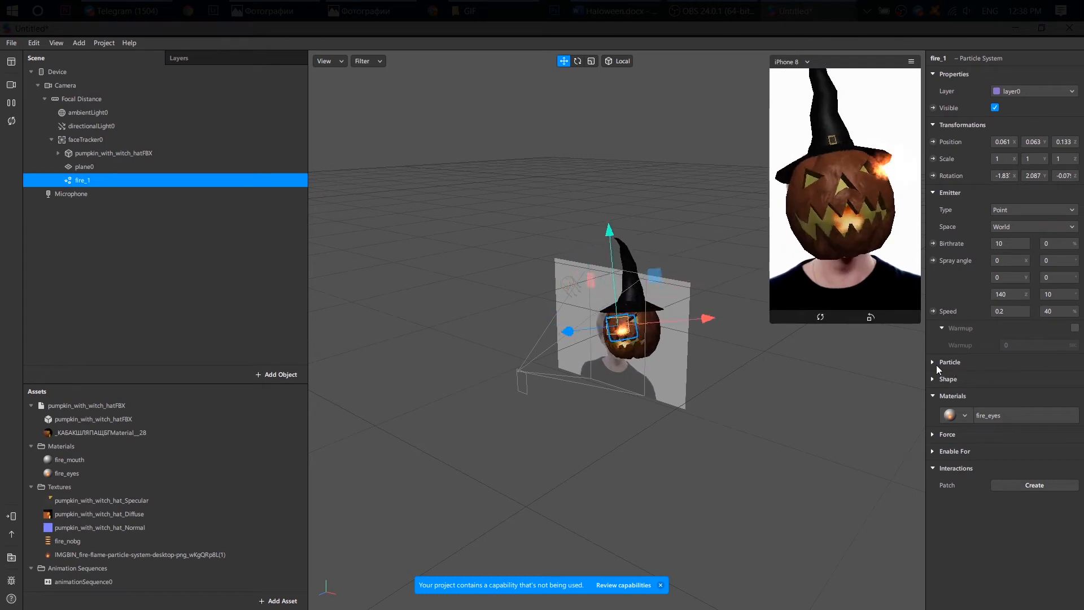
left_click(933, 362)
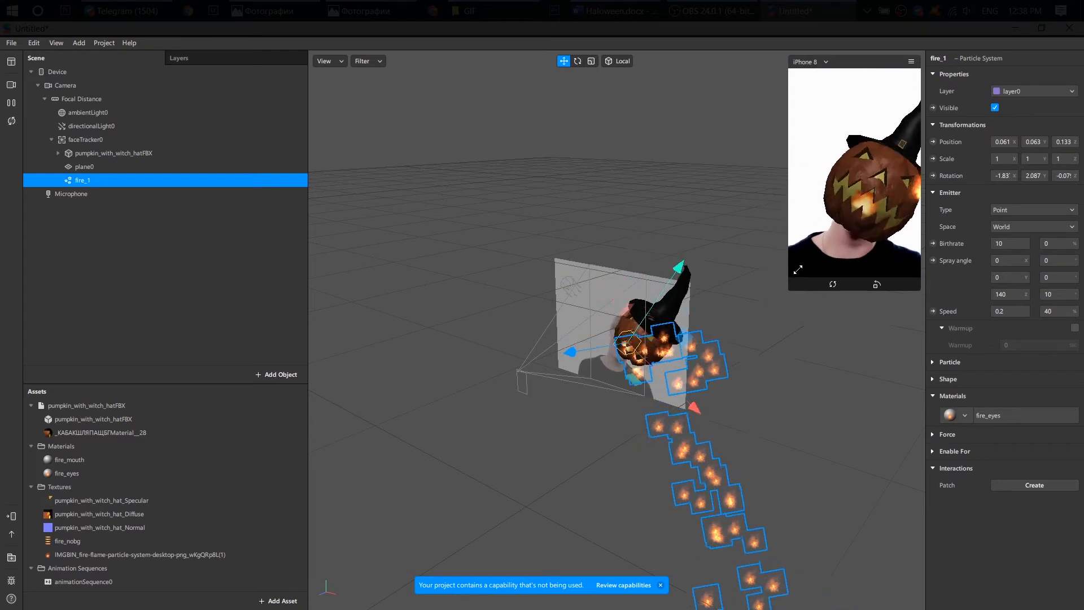
left_click(947, 434)
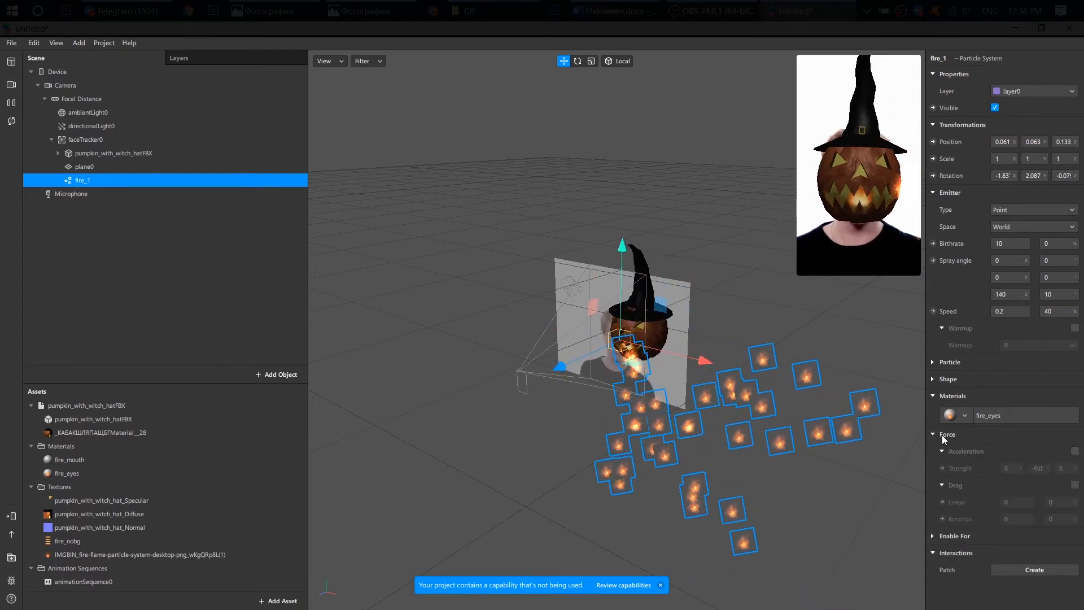
left_click(1077, 451)
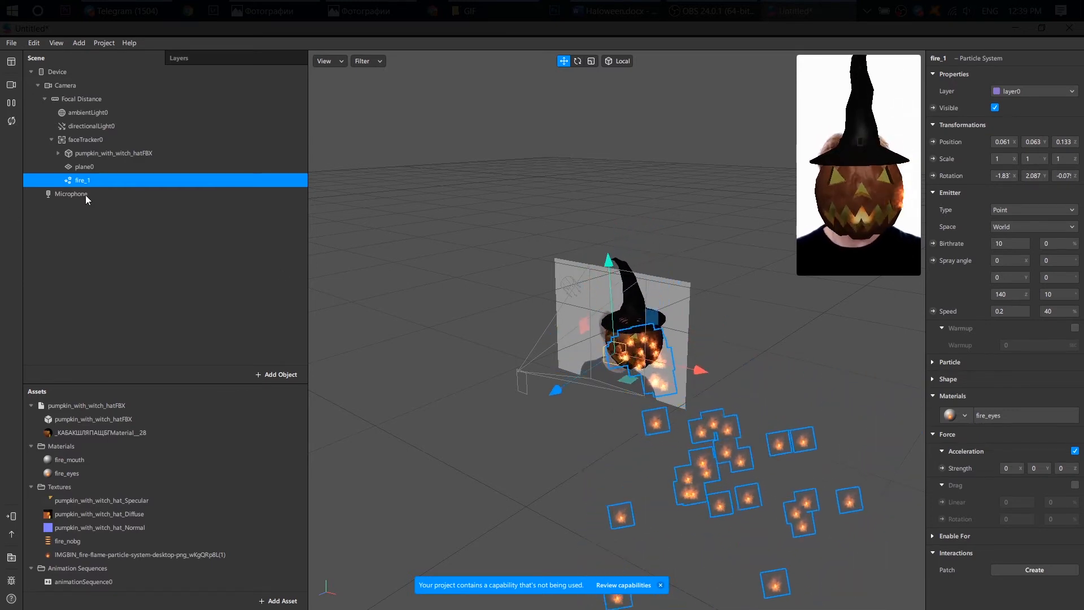
Step: Duplicate fire_1 as fire_2 and move it to the other eye
right_click(81, 179)
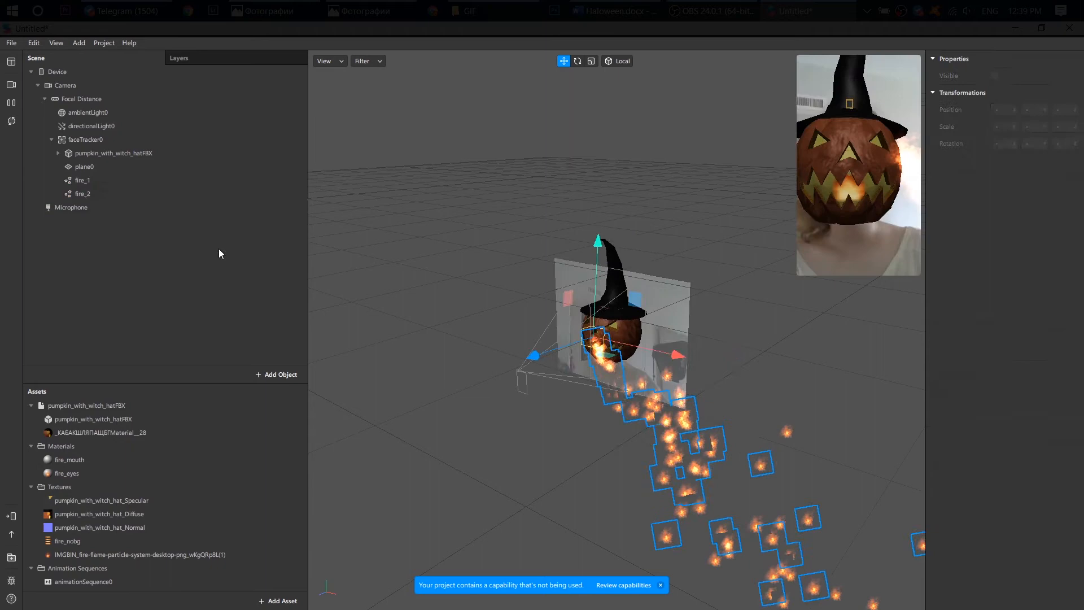
left_click(84, 193)
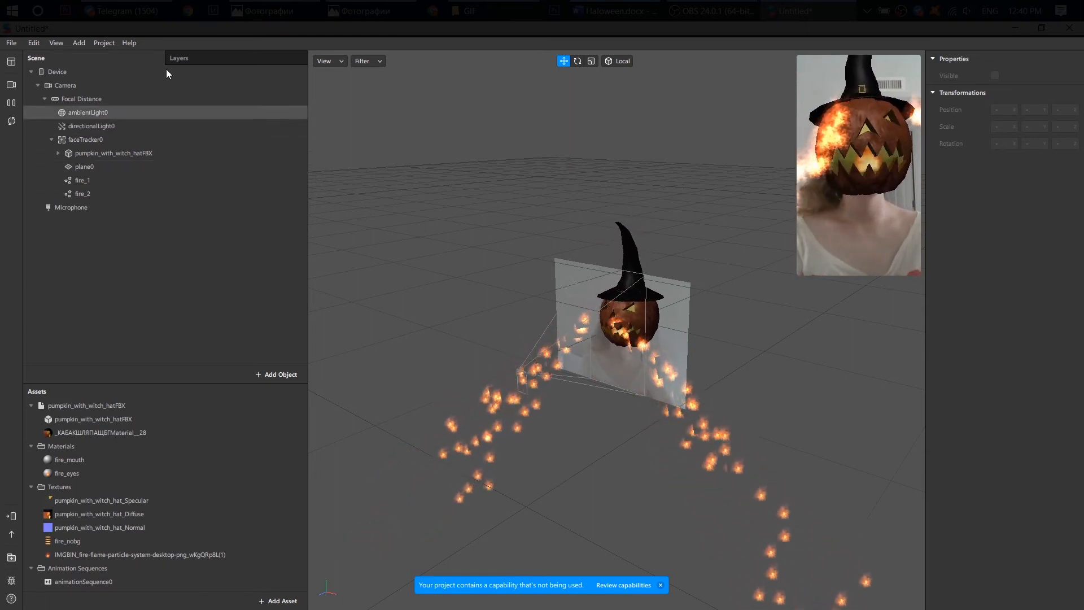
Step: Show the Patch Editor and insert Screen Tap and Switch patches
left_click(104, 42)
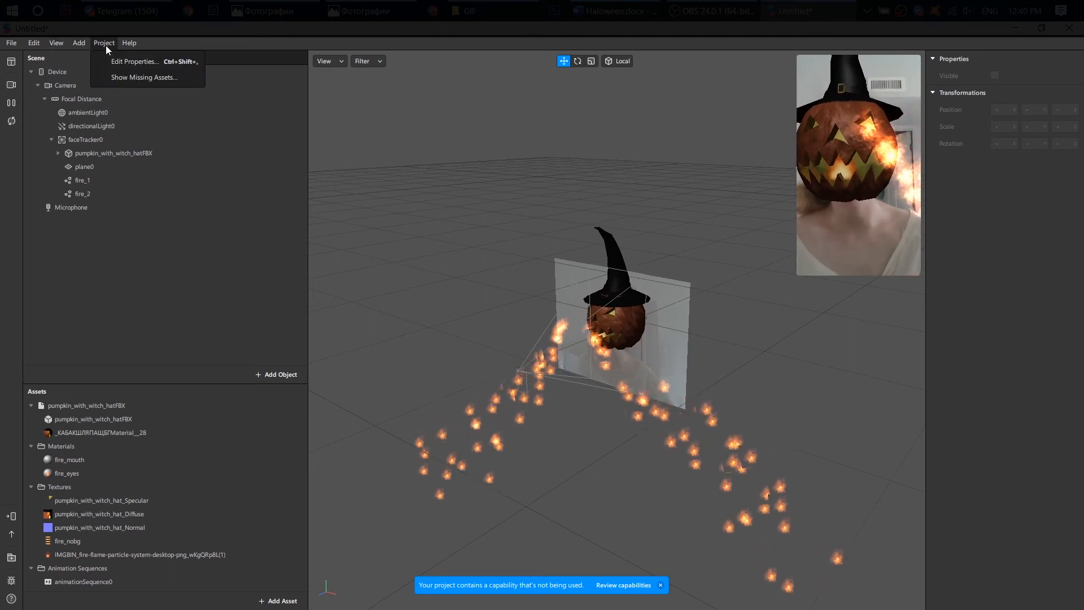
left_click(57, 42)
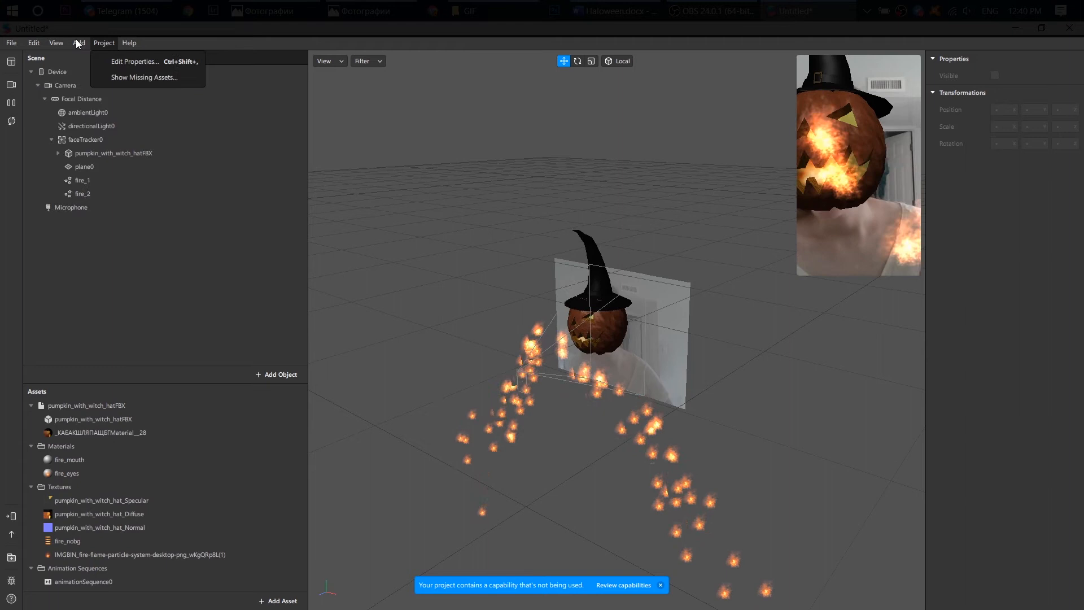
left_click(56, 43)
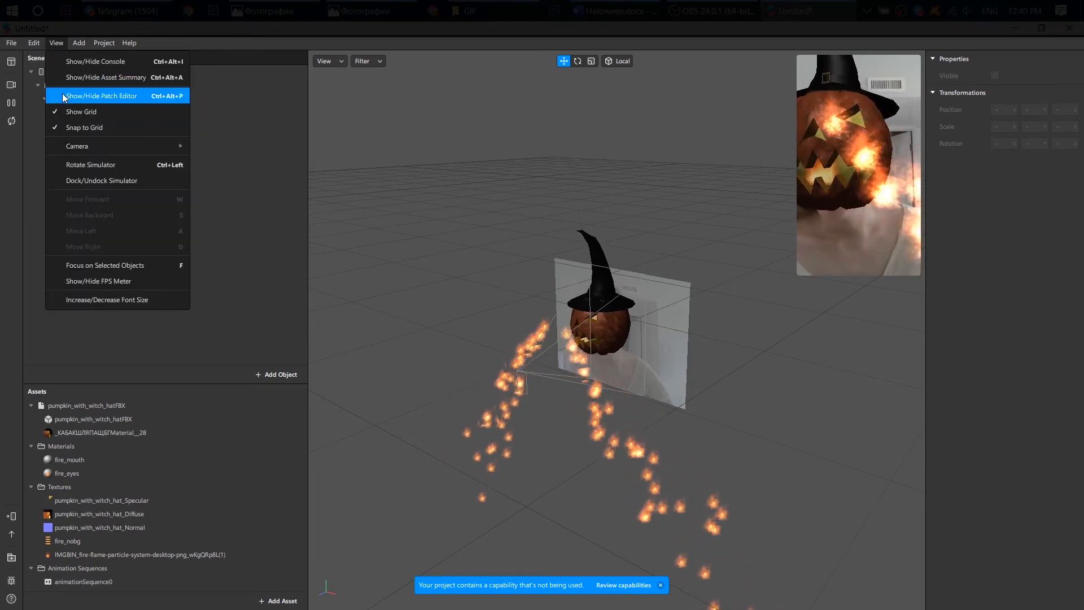
left_click(103, 94)
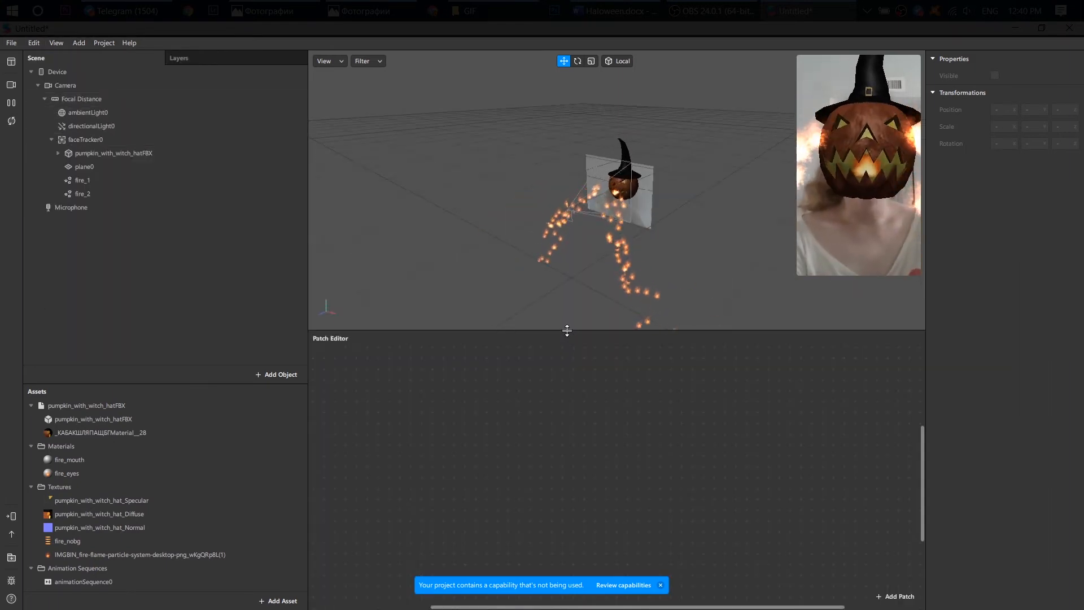
type("sd")
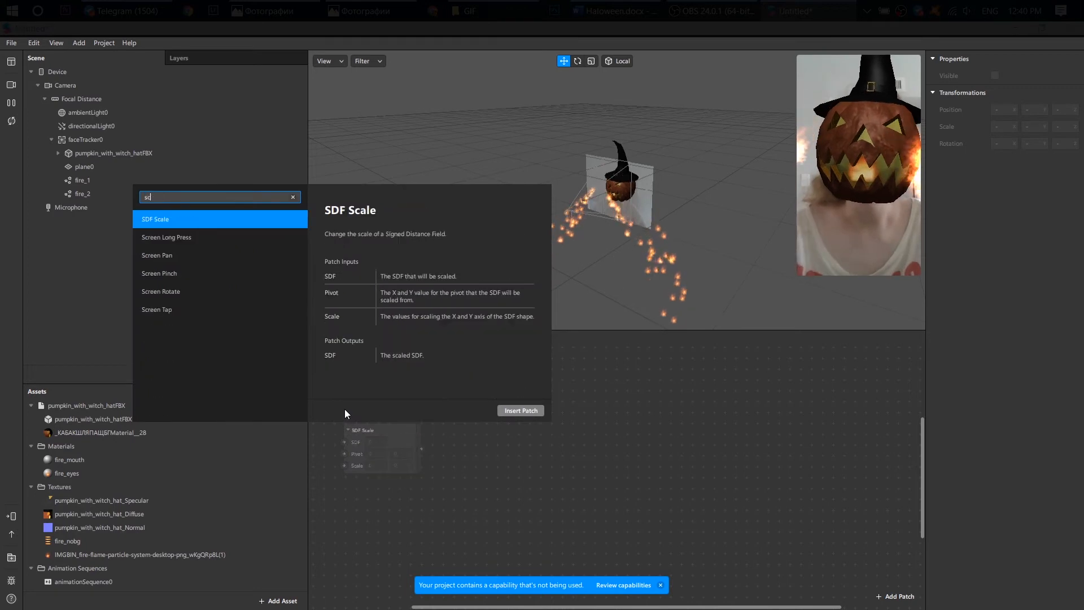
type("scr")
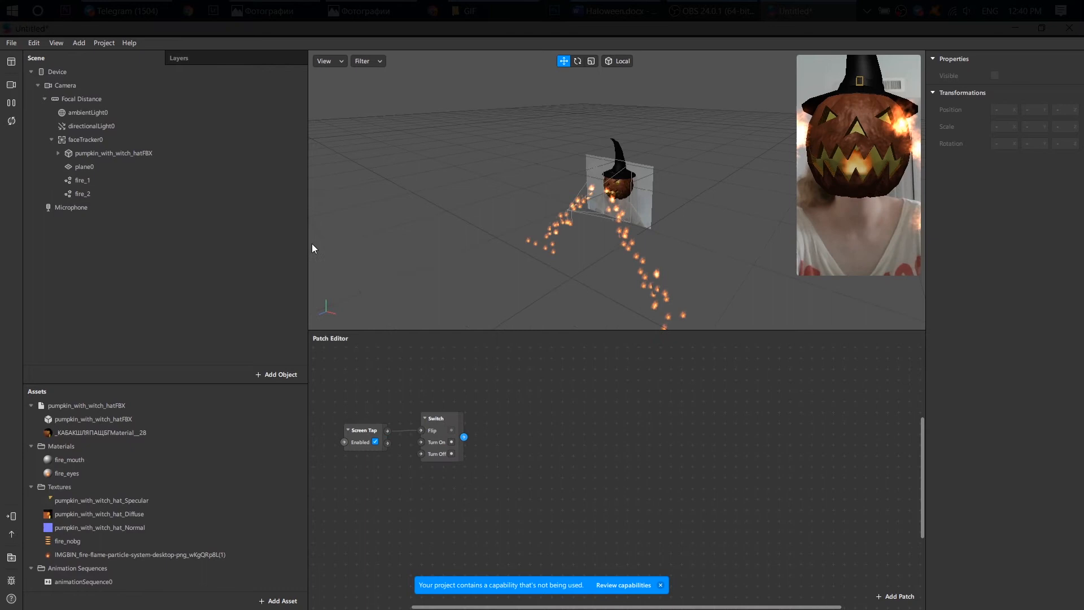
Step: Create Visible patches for the pumpkin and plane0, wiring Switch to plane0
left_click(115, 153)
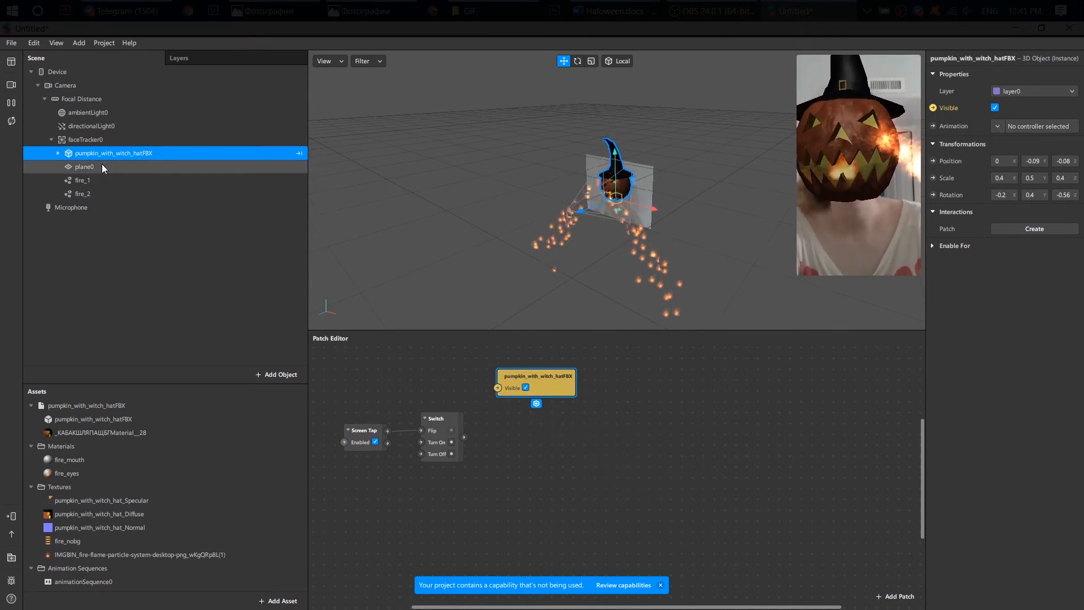
left_click(84, 167)
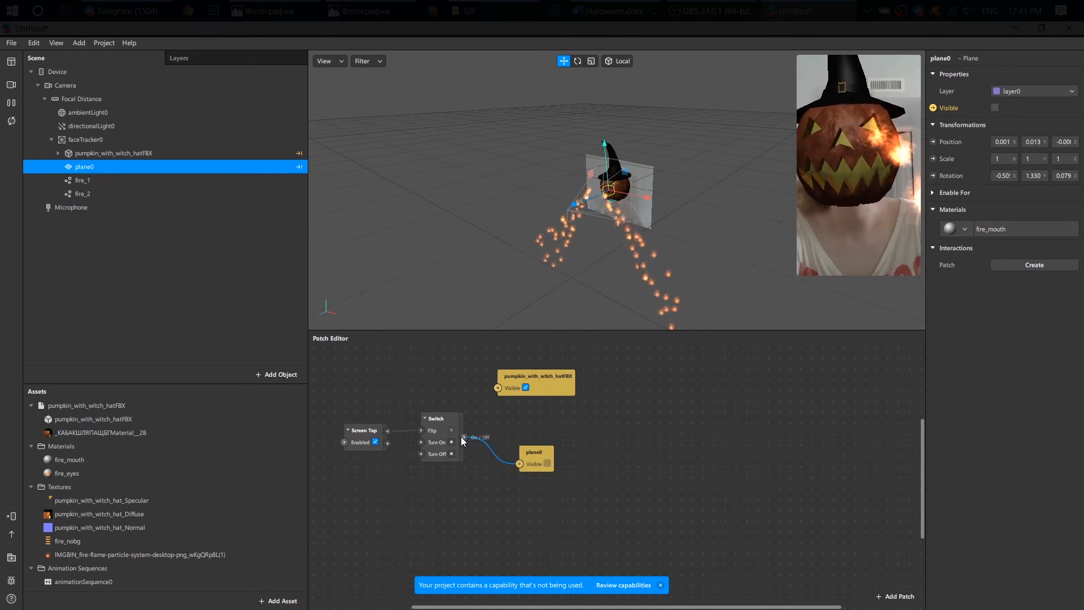
Step: Add an If Then Else from the Switch to fire_1 and fire_2 Birthrate with Then set to 10
left_click(524, 387)
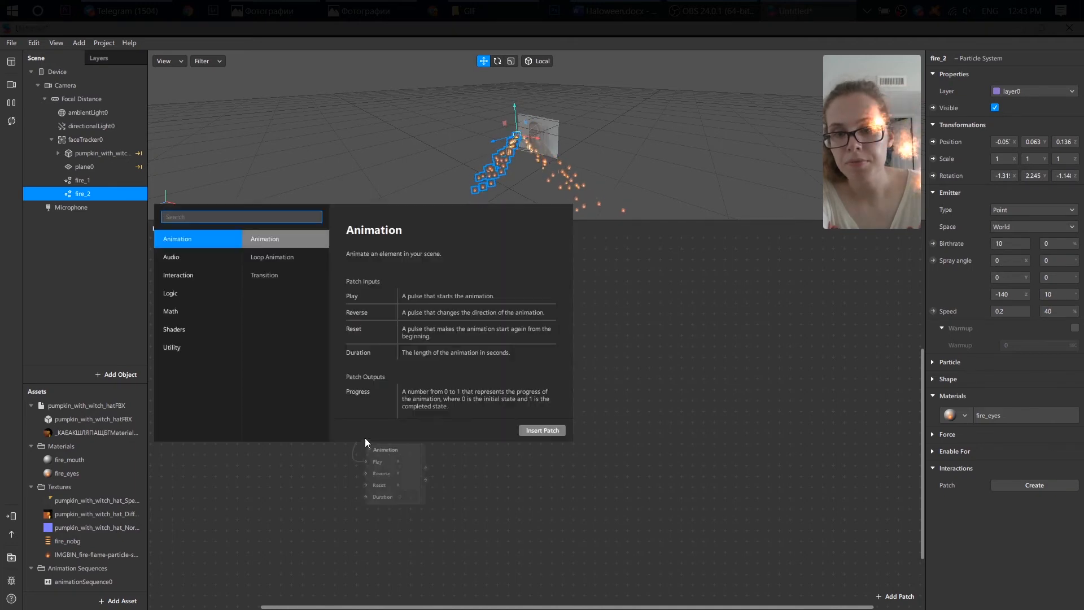
type("if")
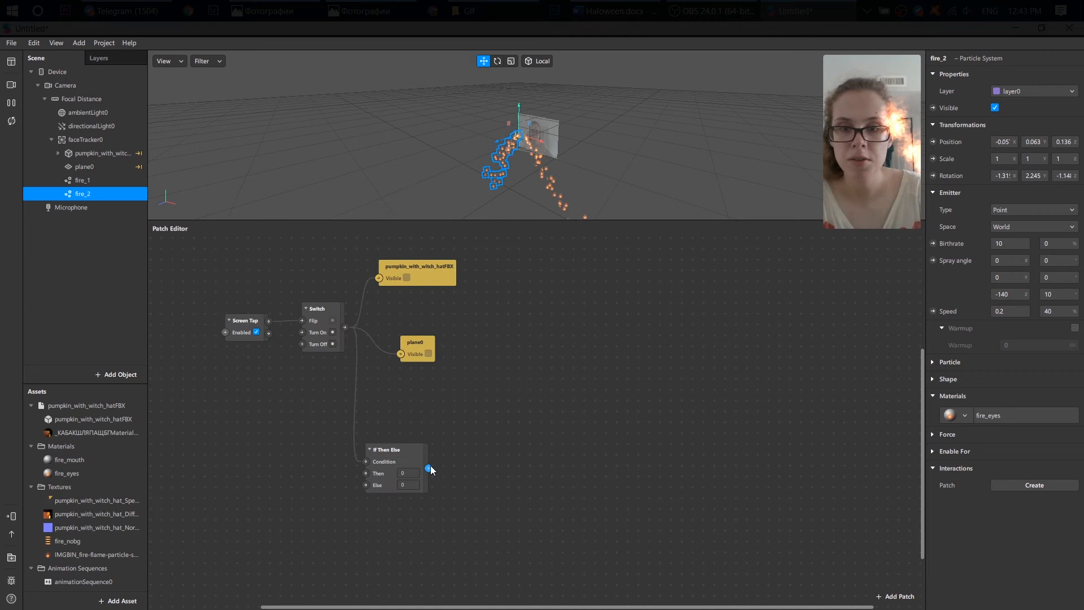
left_click(82, 180)
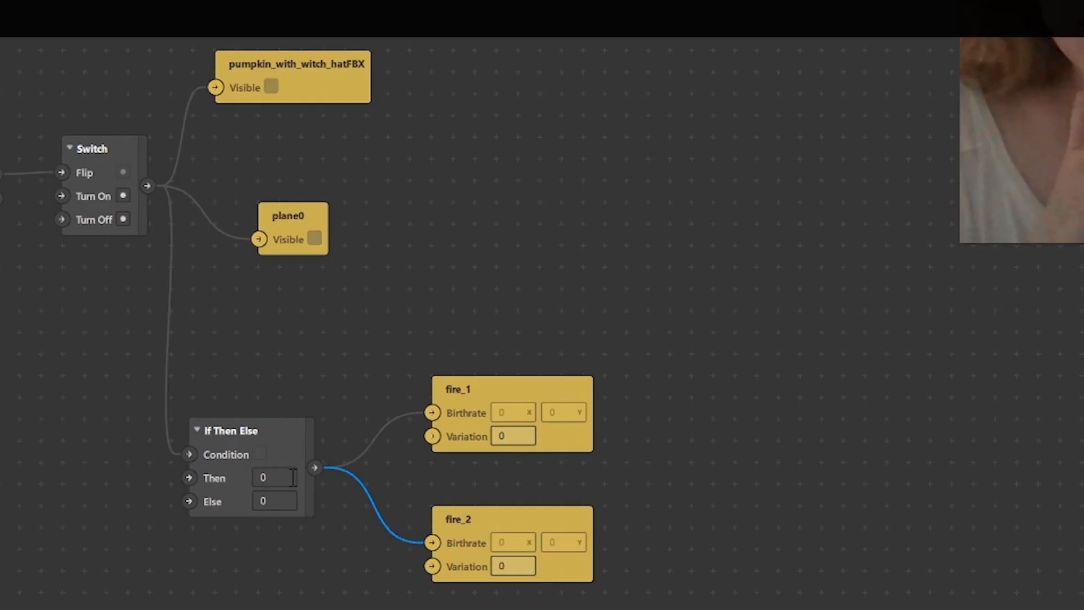
left_click(274, 476)
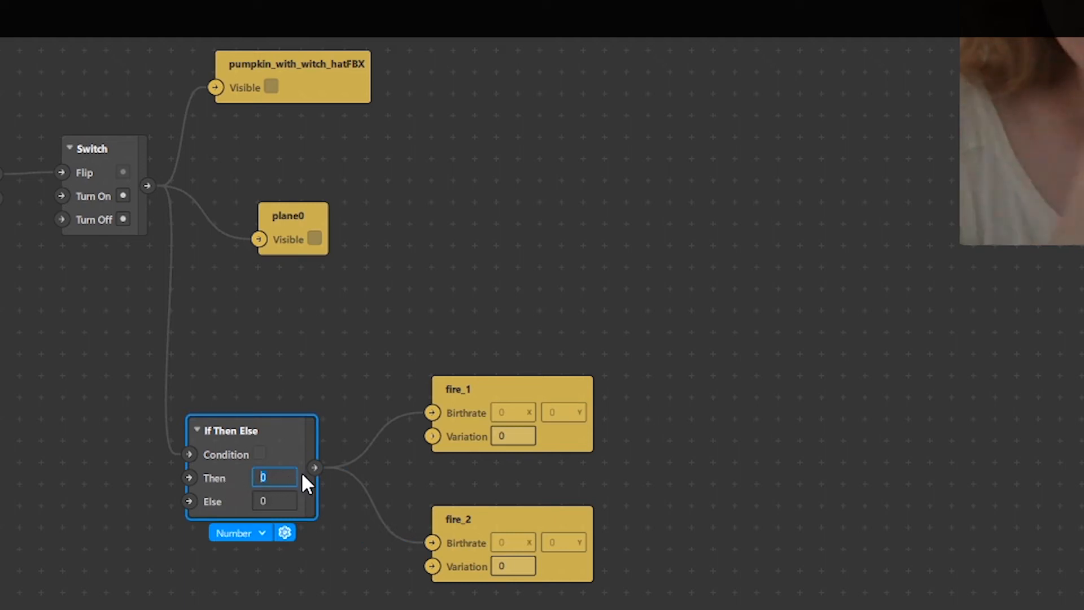
type("10")
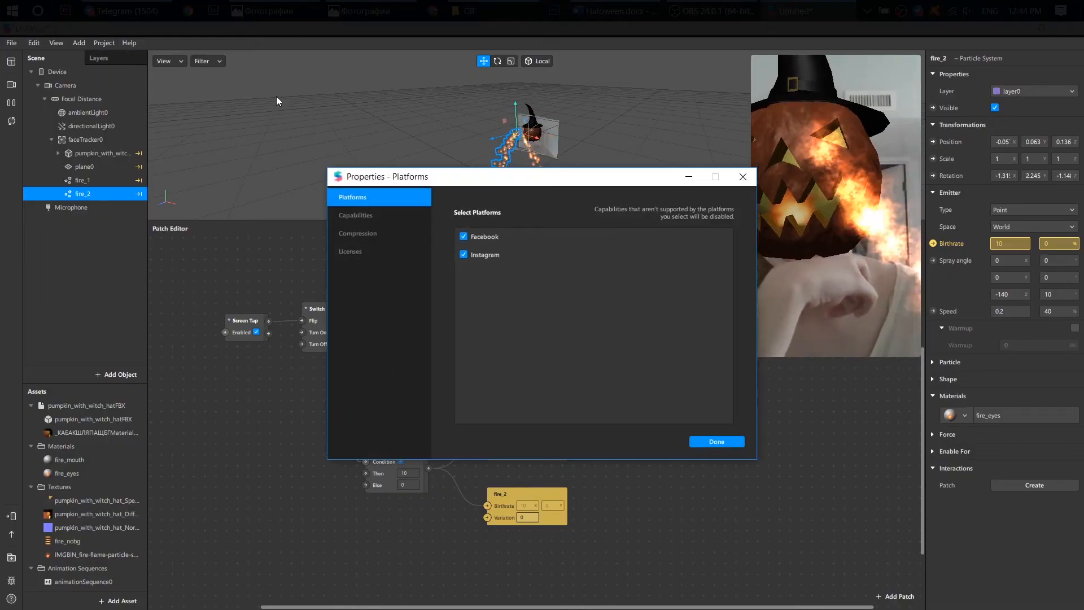
Step: Add the Instructions capability and pick the custom tap_try_on ('Tap to try on') instruction token
left_click(356, 214)
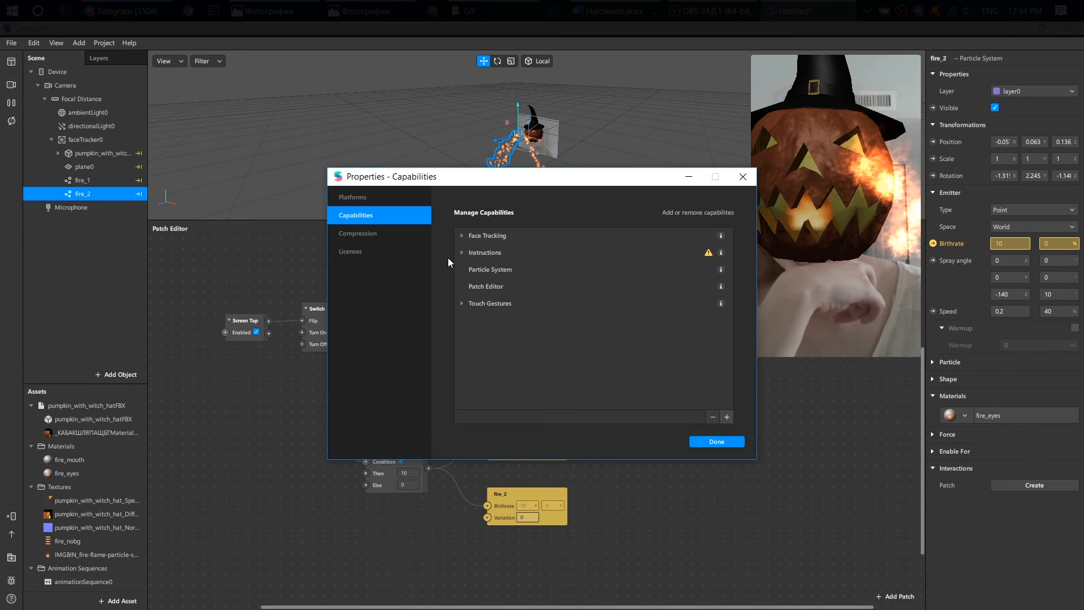
left_click(726, 416)
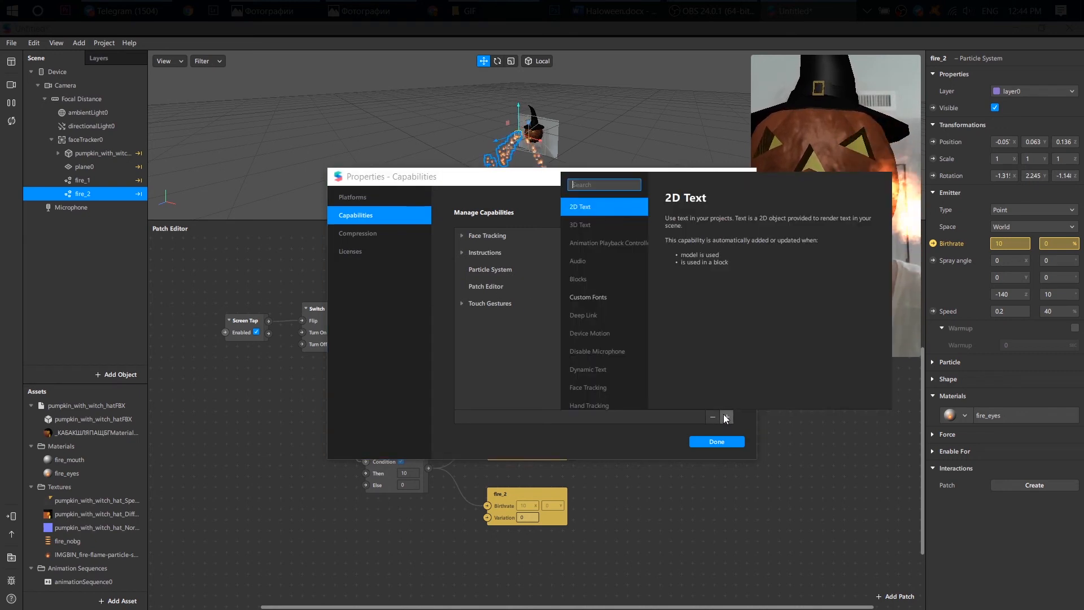
type("ins")
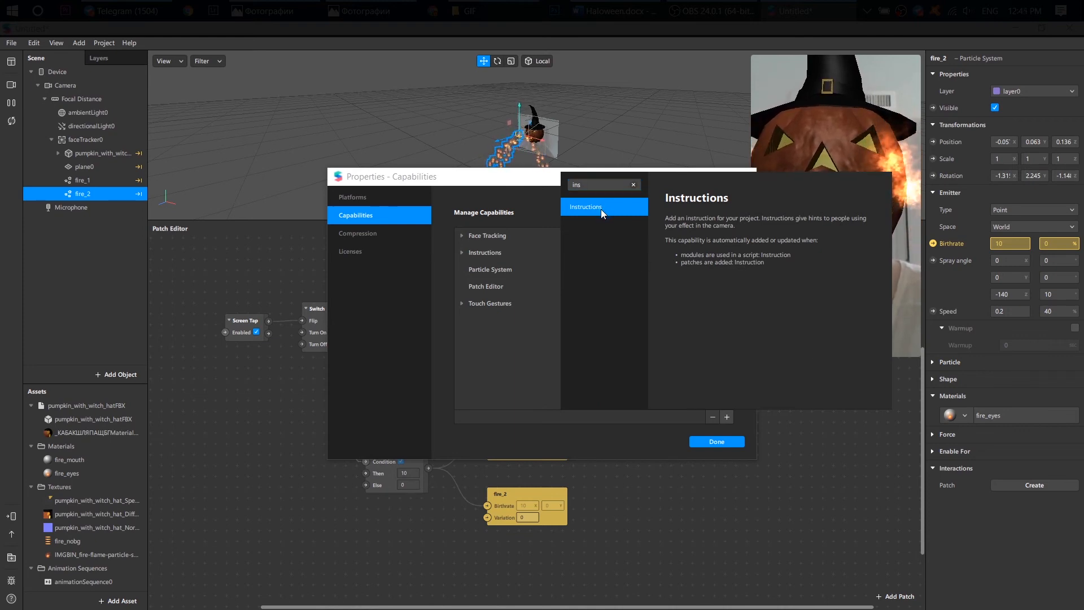
mouse_move(553, 304)
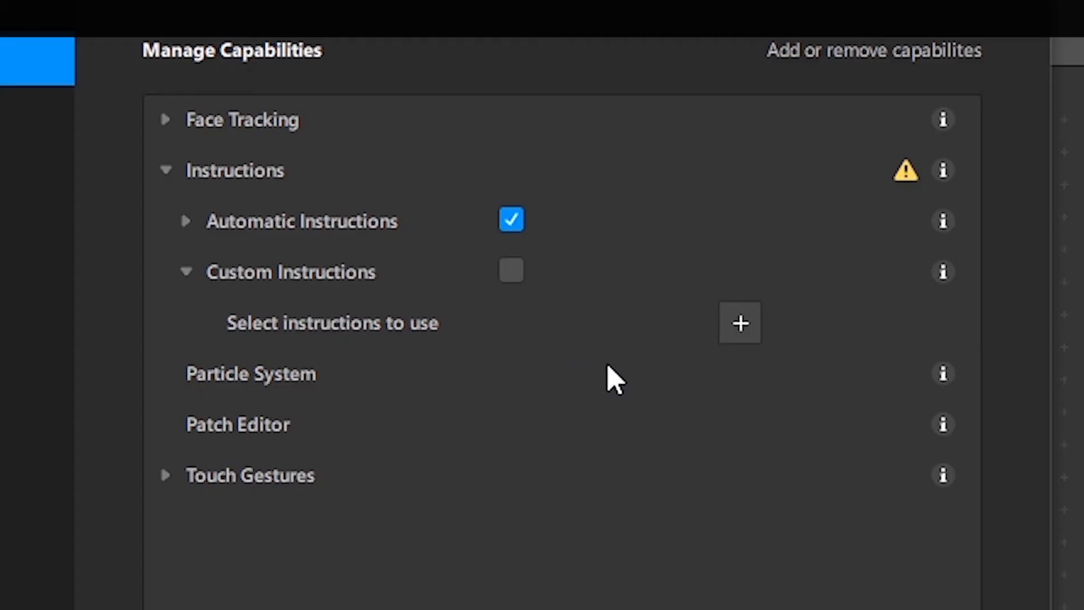
mouse_move(568, 347)
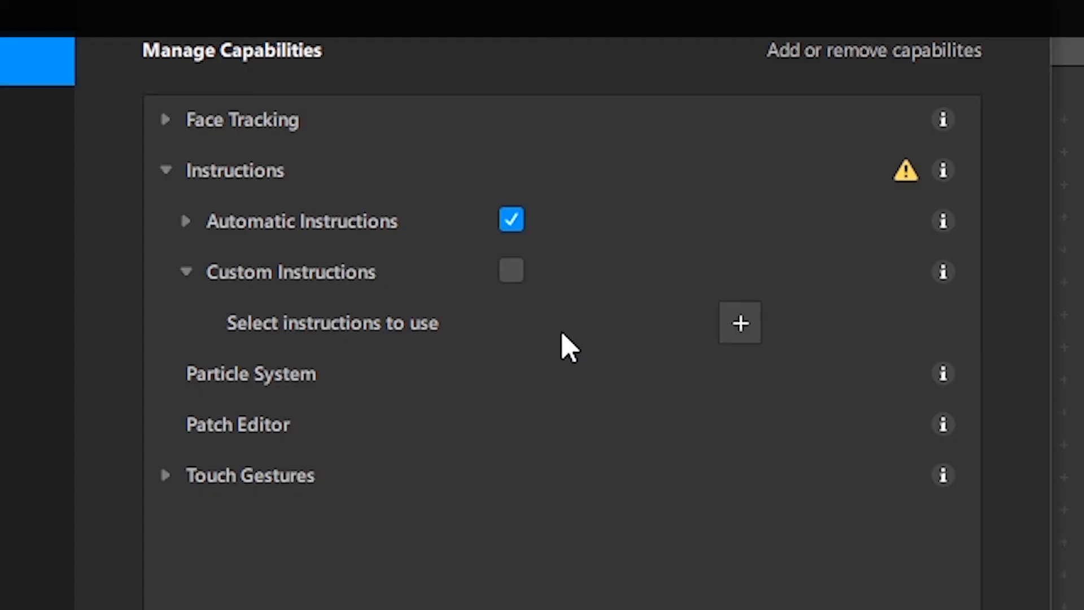
mouse_move(550, 384)
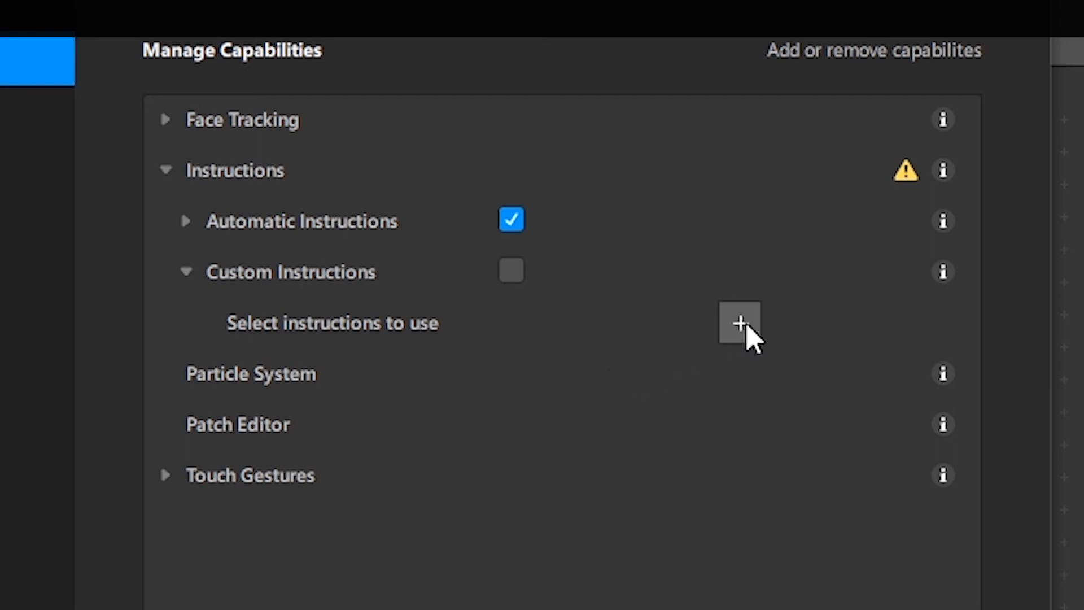
left_click(740, 324)
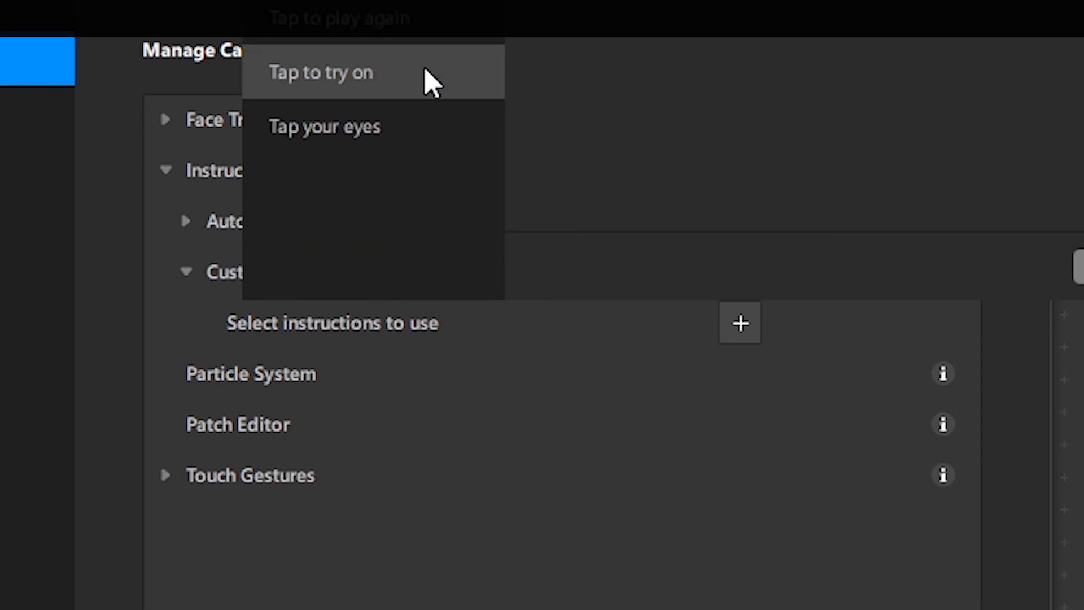
mouse_move(459, 76)
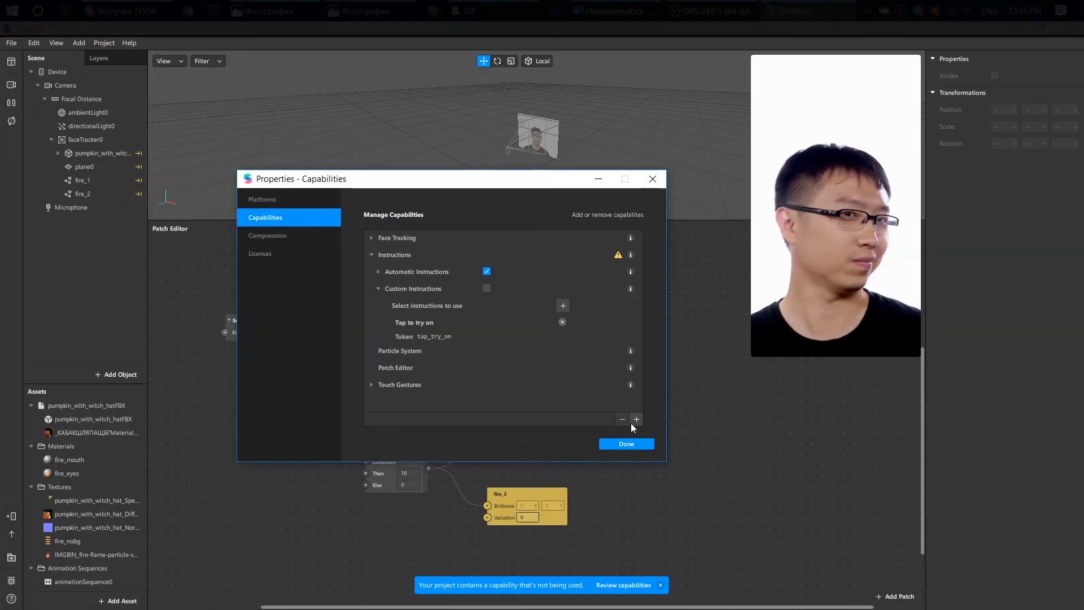
double_click(434, 336)
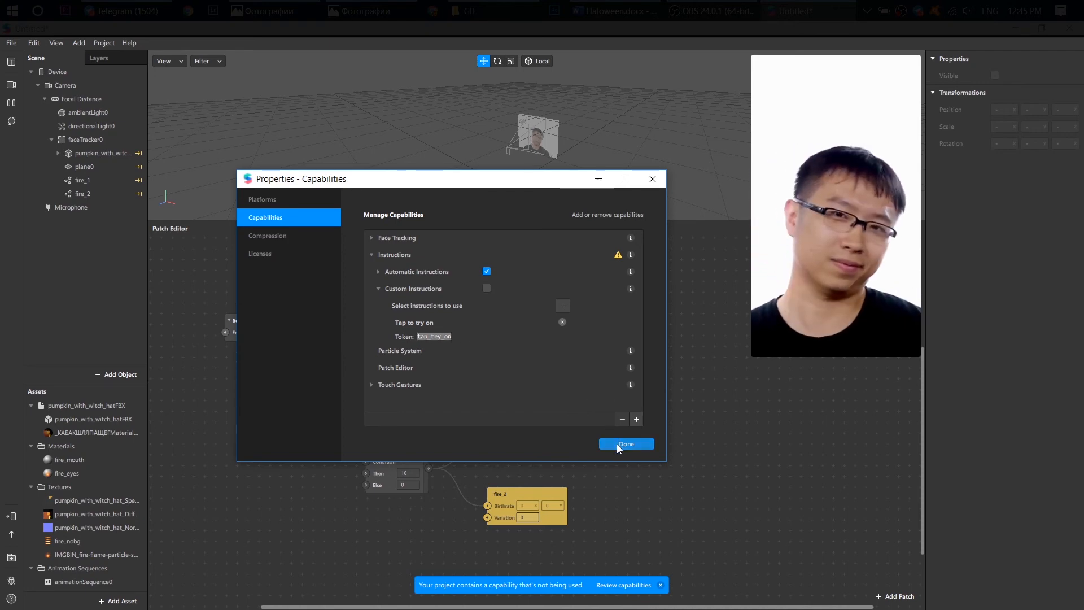
Step: Place the Instruction patch beside the token picker and enable it so 'Tap to try on' appears
left_click(624, 444)
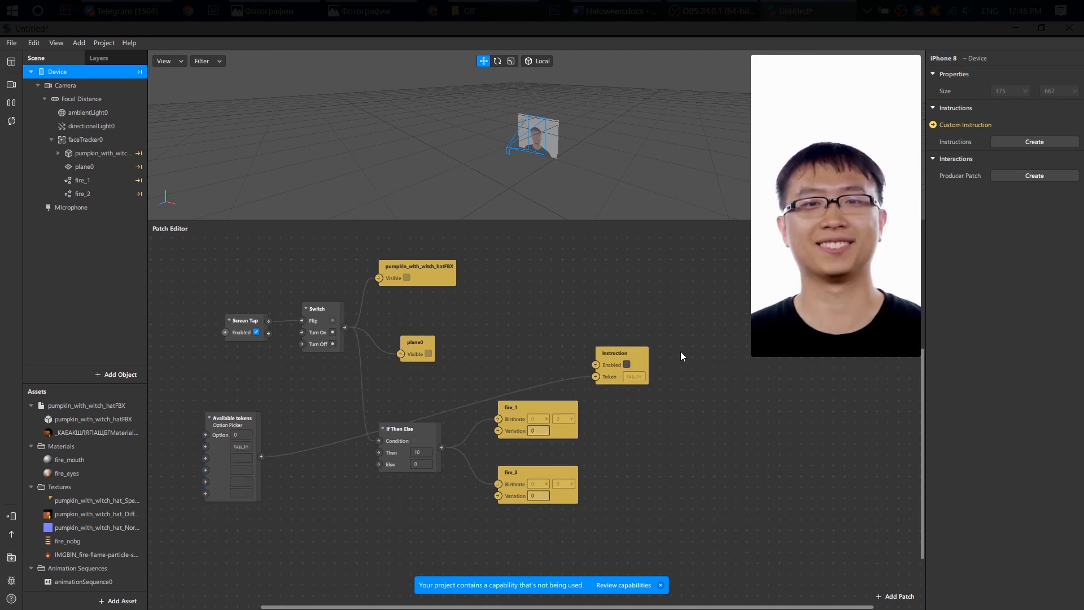
left_click_drag(620, 363, 330, 501)
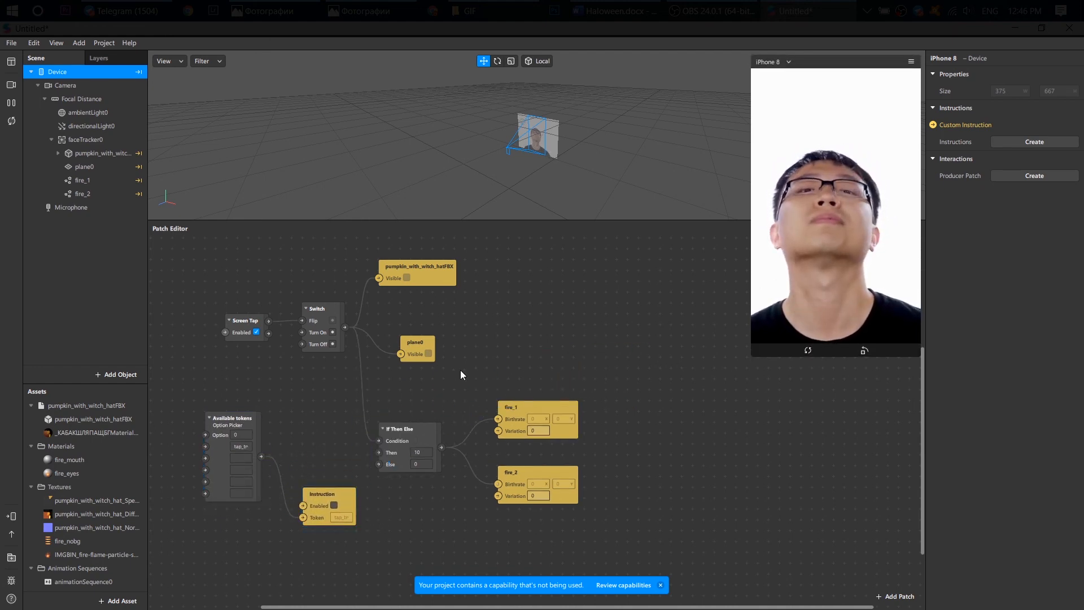
left_click(328, 506)
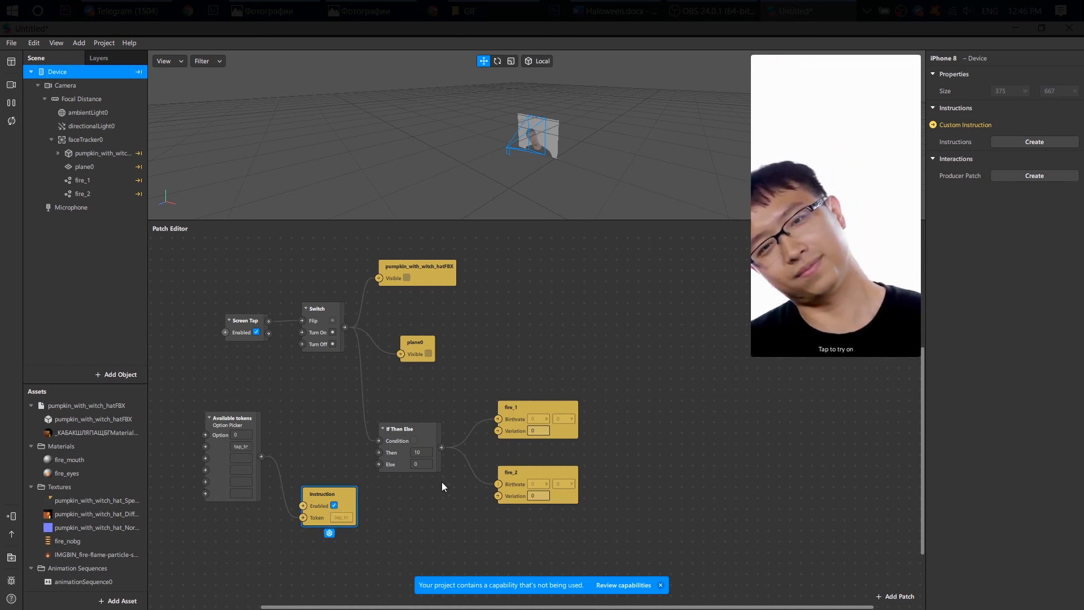